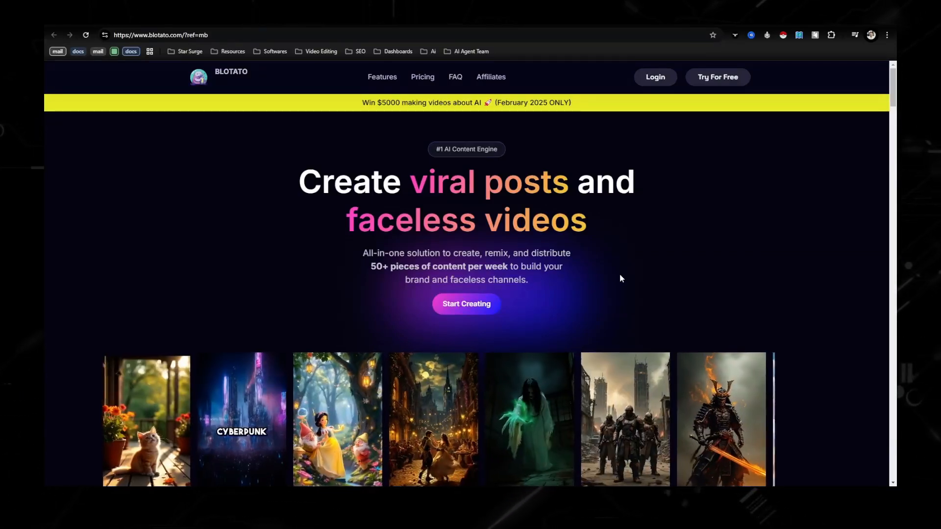
Scroll through the Blotato homepage down to the video creator holding the spooky bookshop script
scroll("down", 3)
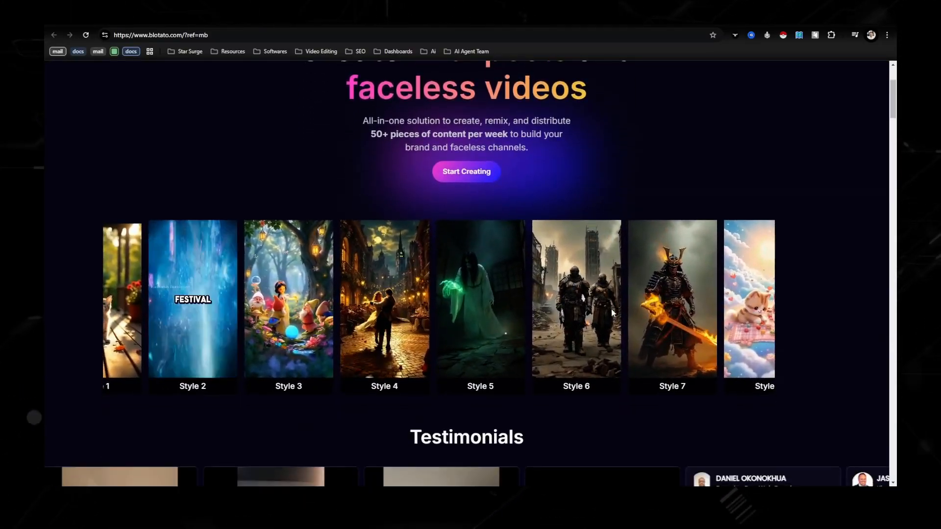
scroll("down", 3)
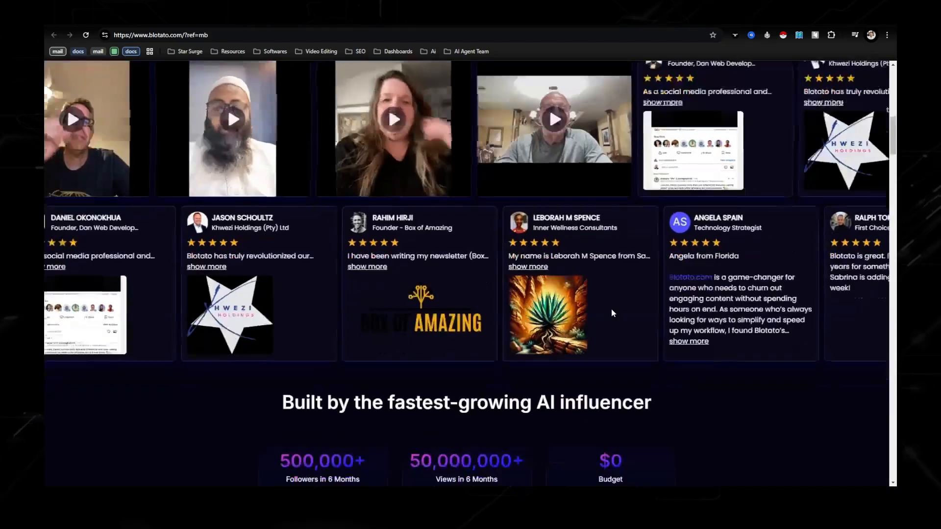
scroll("down", 3)
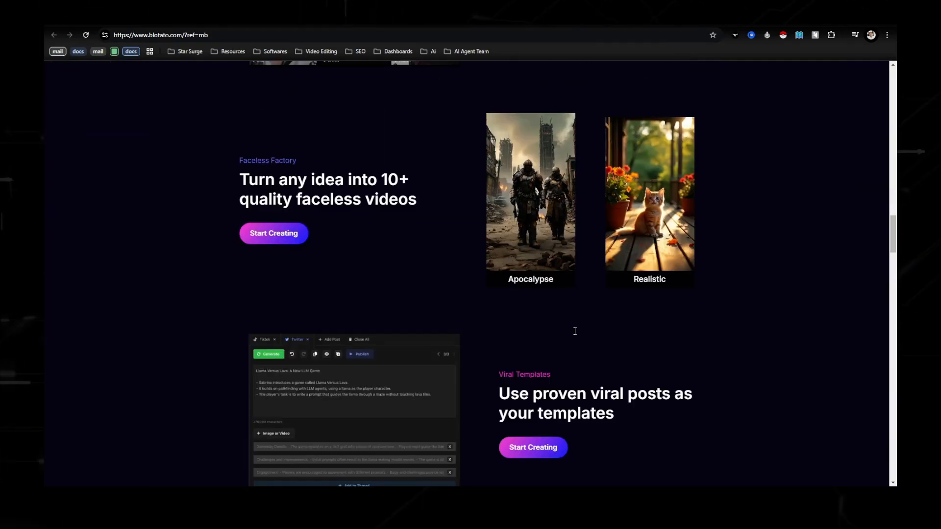
scroll("down", 3)
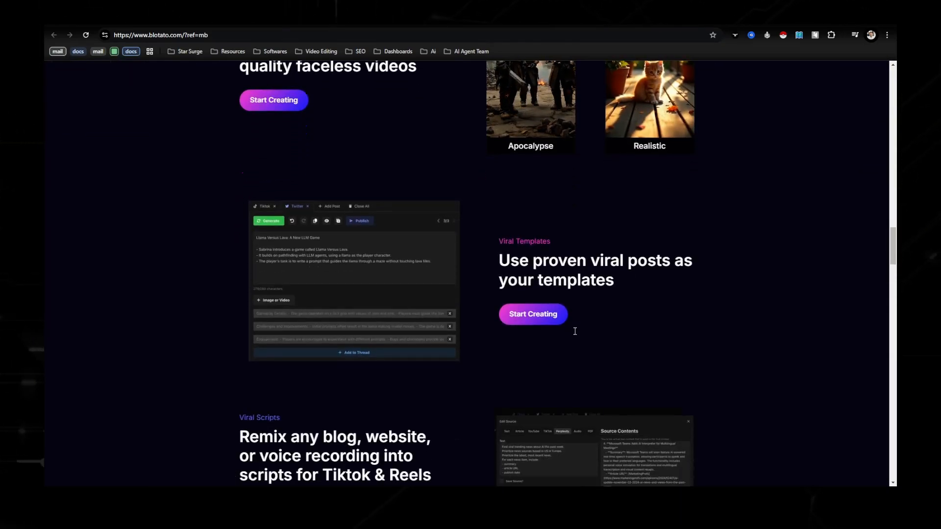
scroll("down", 3)
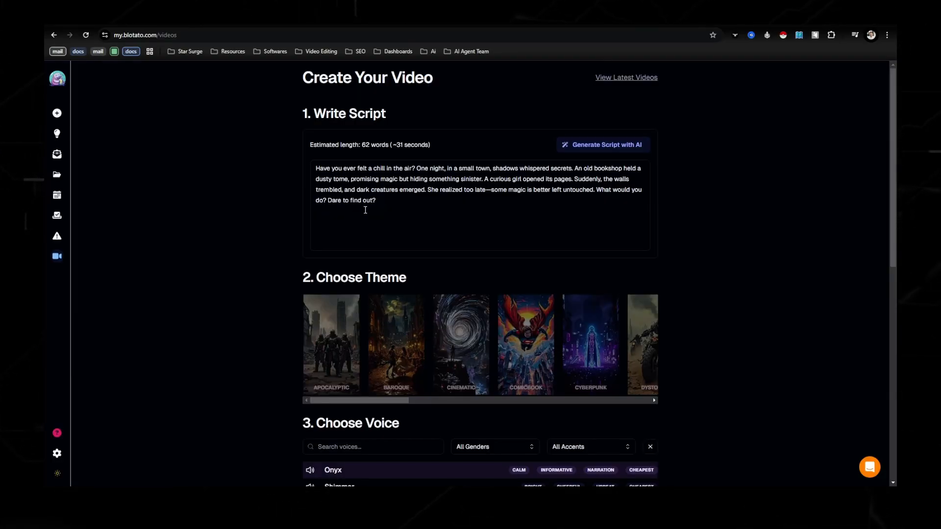
Scroll down to the Choose Theme and Choose Voice sections and back up
scroll("down", 3)
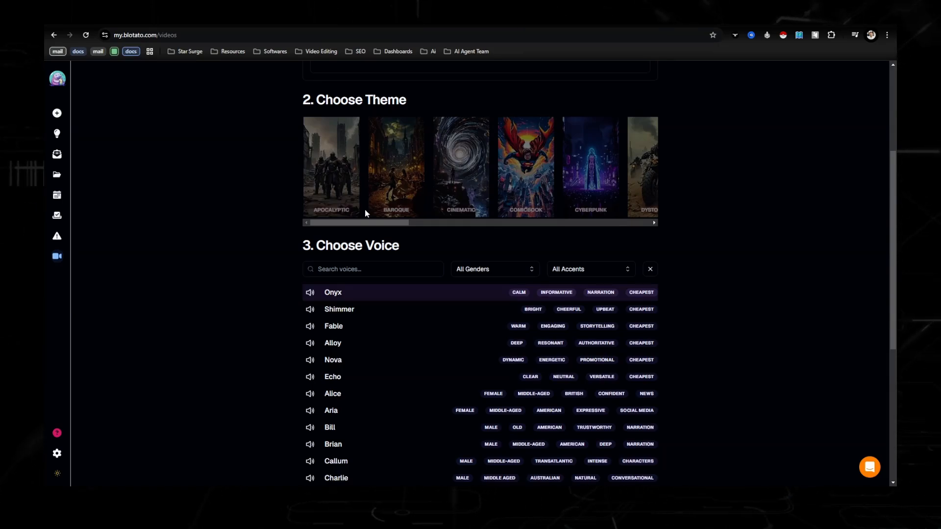
scroll("up", 3)
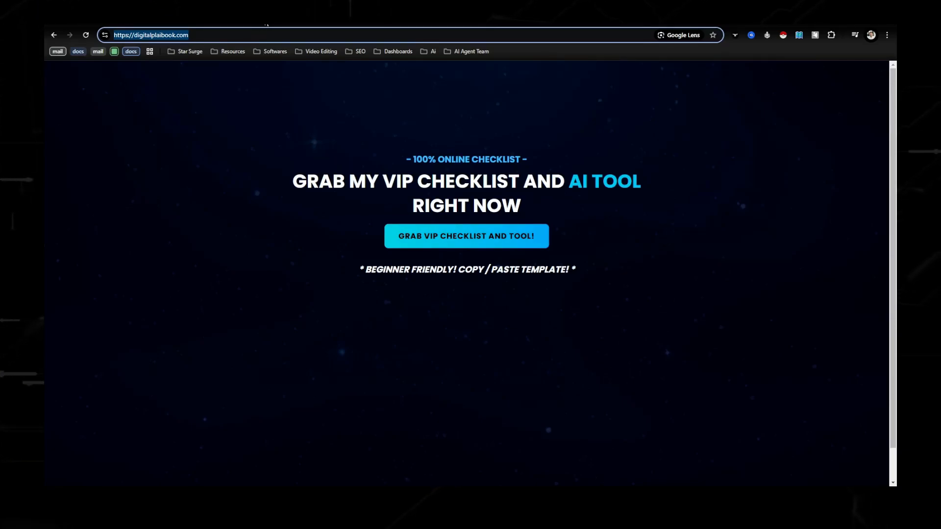
Open the VIP checklist spreadsheet and tour its Prompts, AI Tools, Videos, Blueprints and Library sheets
left_click(465, 236)
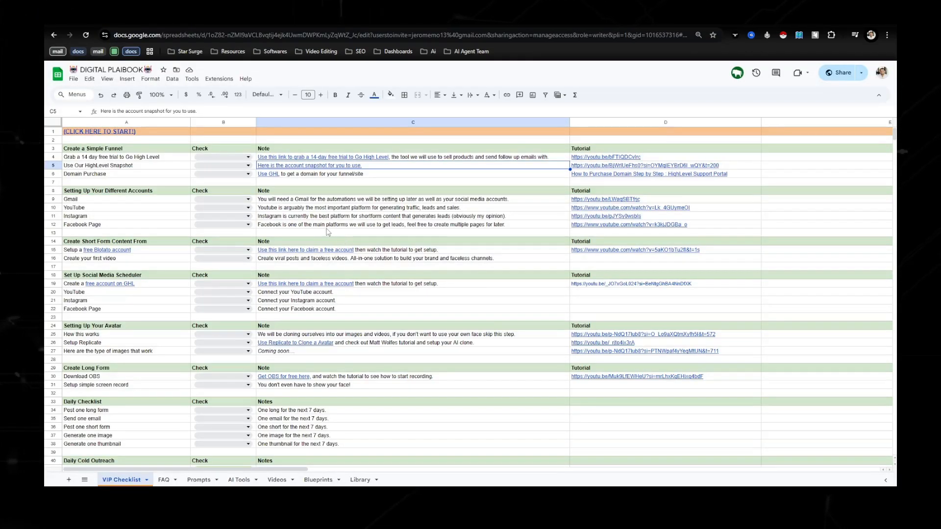
mouse_move(544, 252)
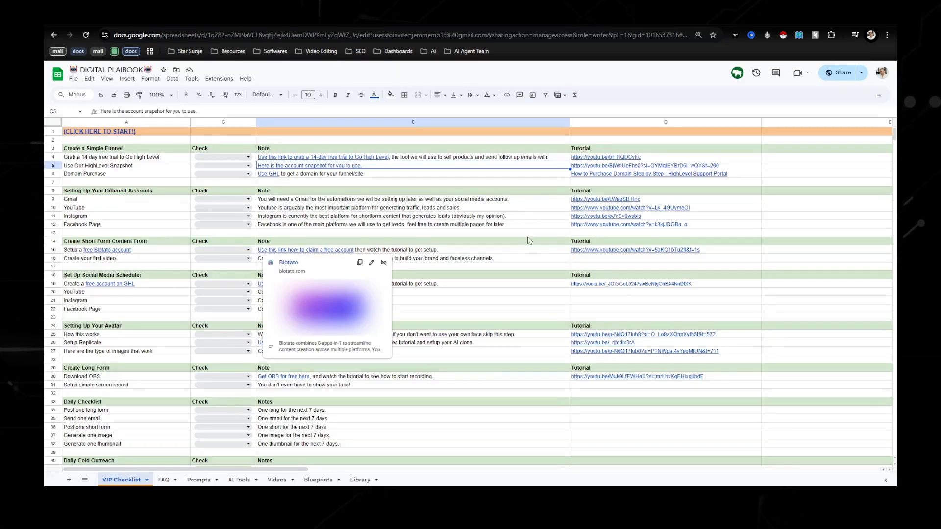
left_click(198, 479)
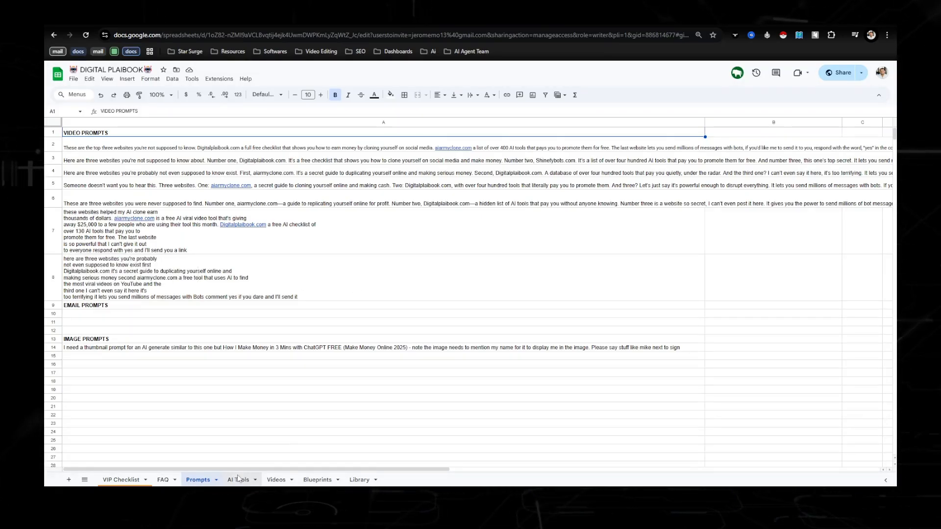
left_click(238, 480)
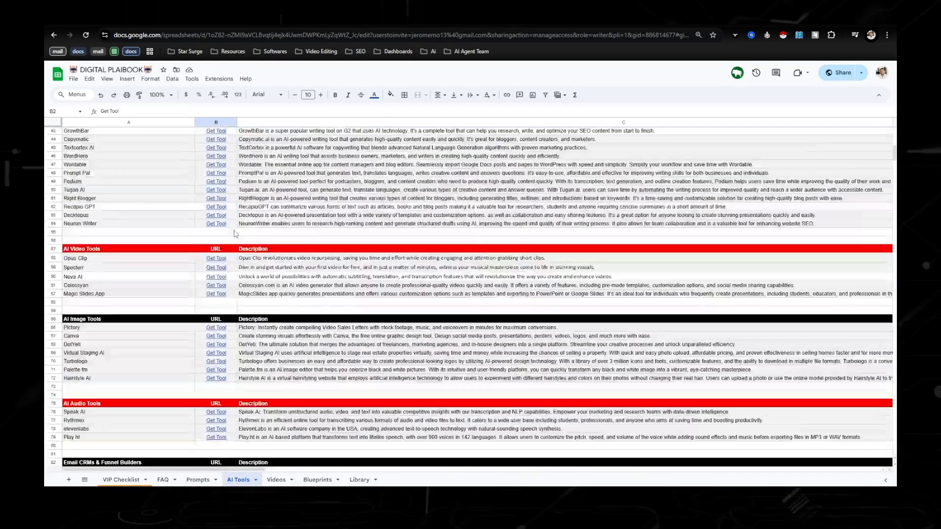
mouse_move(297, 303)
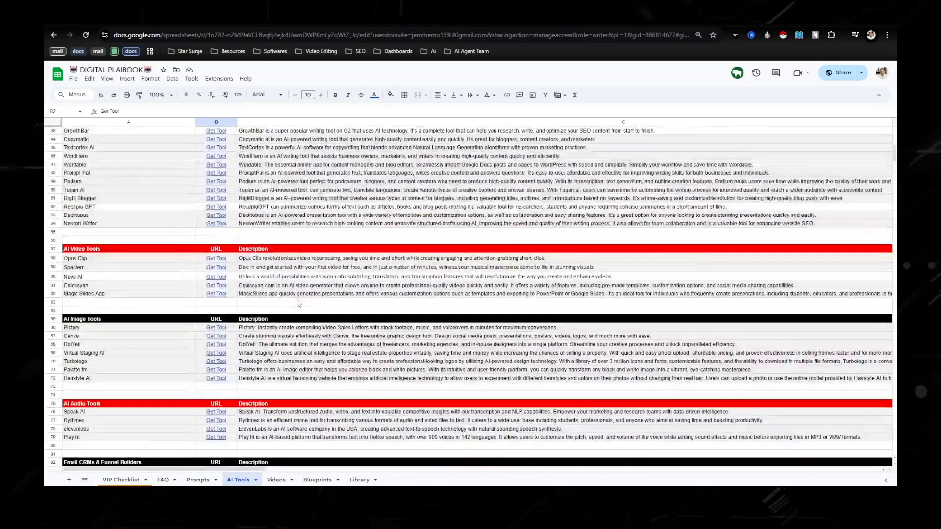
left_click(276, 479)
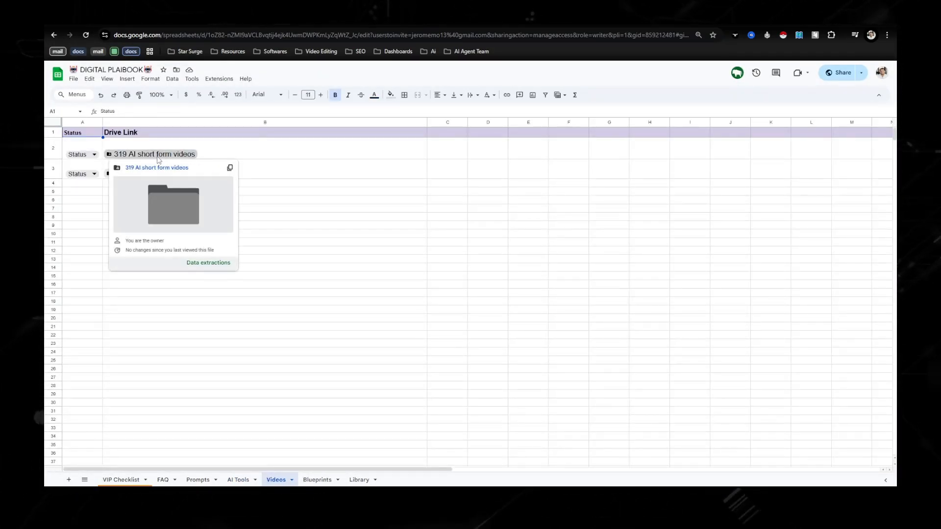
mouse_move(273, 171)
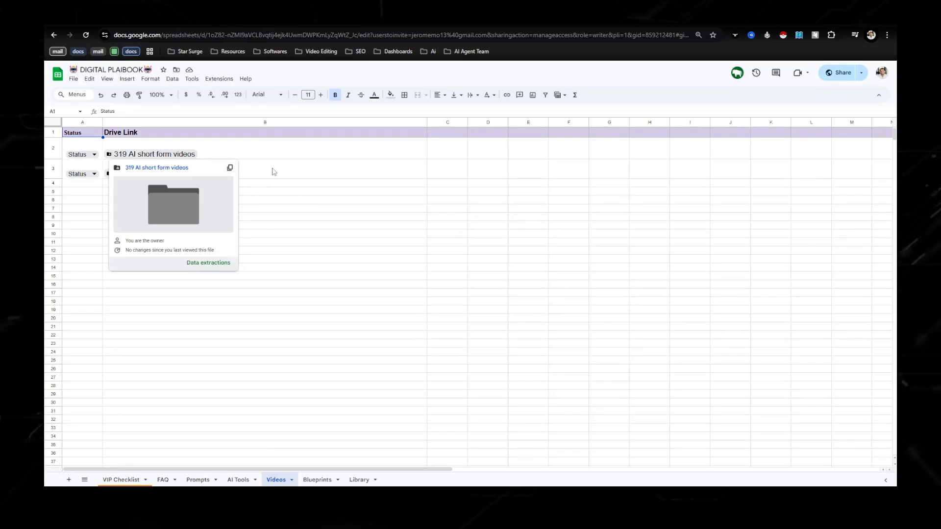
left_click(317, 479)
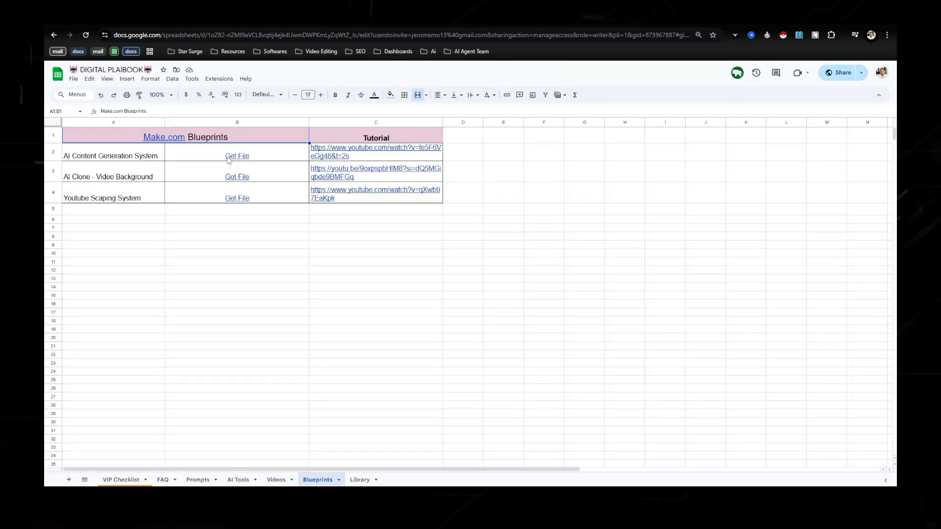
mouse_move(126, 189)
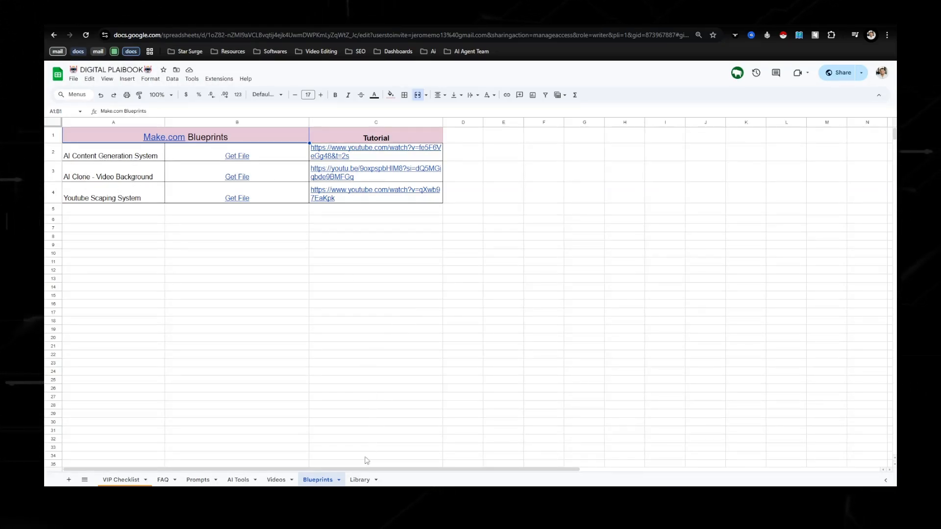
left_click(359, 480)
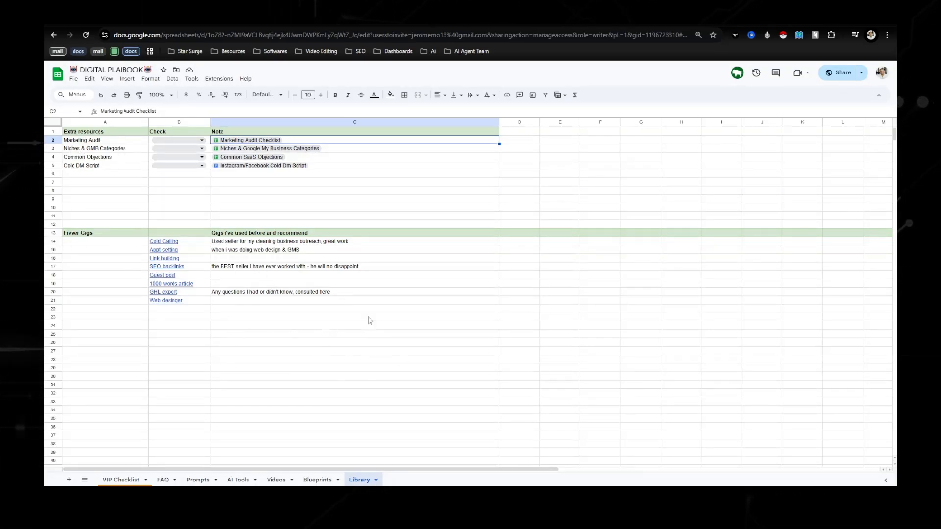
Return to the VIP Checklist sheet of the Digital Plaibook workbook
left_click(120, 479)
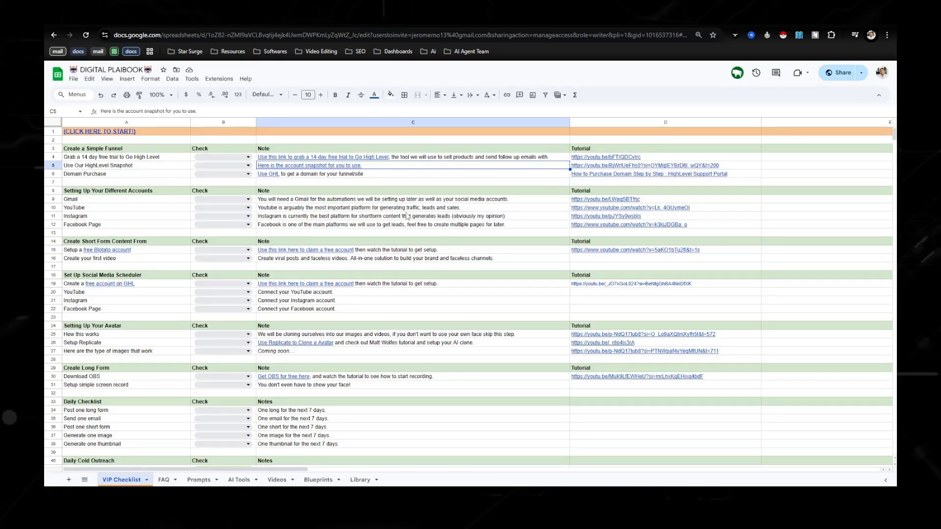
mouse_move(434, 222)
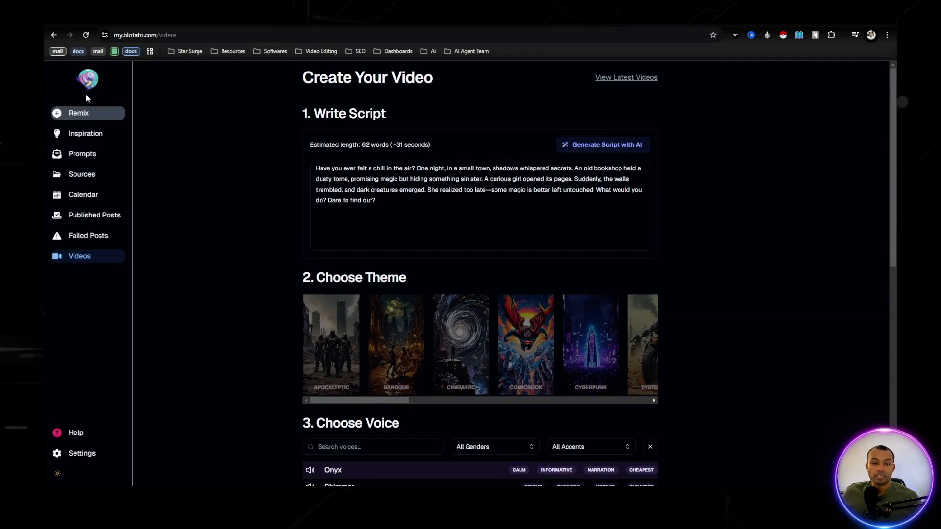
Visit the Remix workspace, then the Inspiration feed of trending posts
left_click(78, 113)
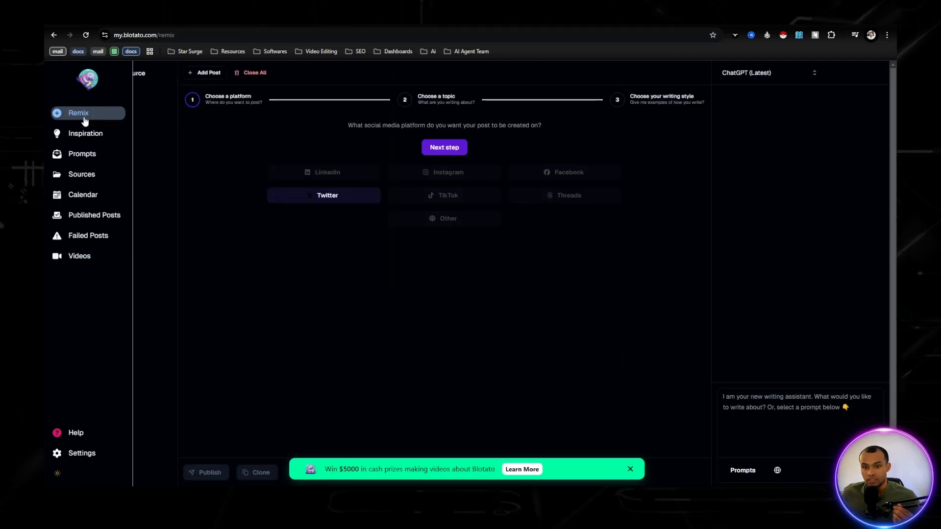
mouse_move(95, 126)
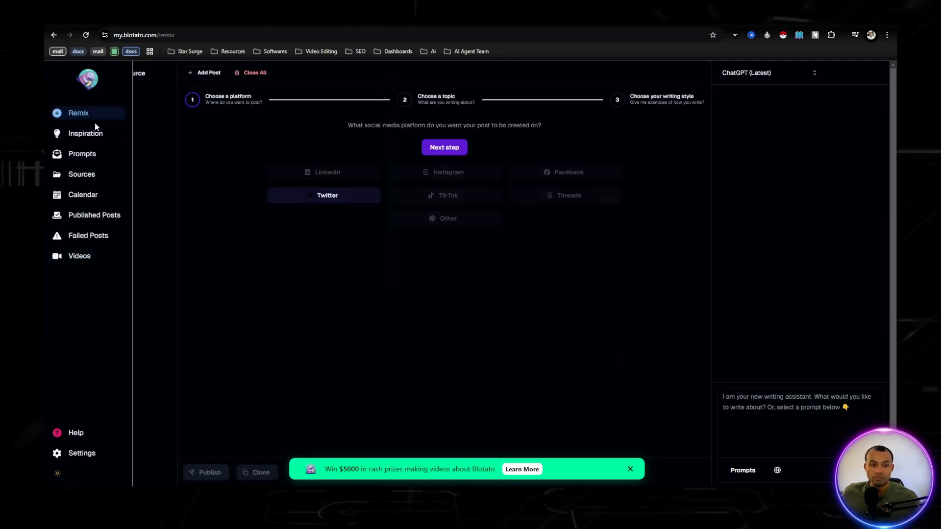
mouse_move(81, 153)
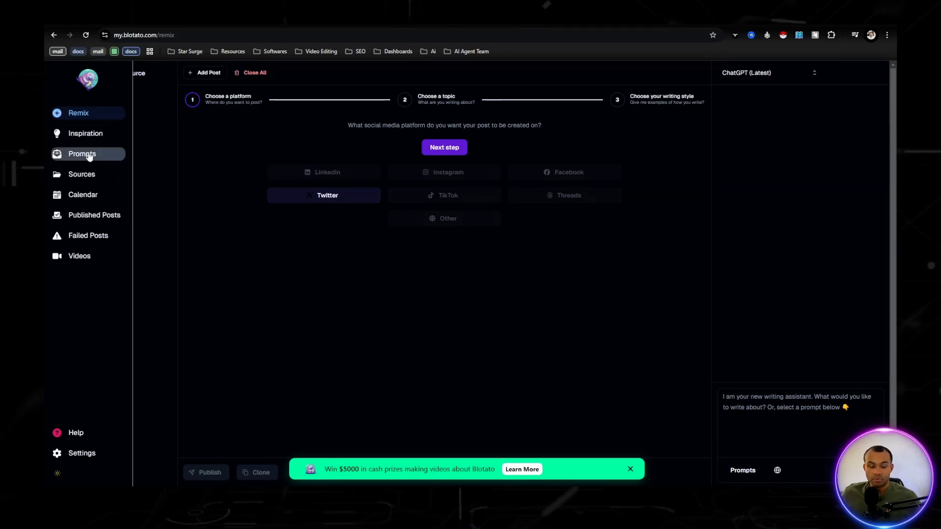
mouse_move(94, 215)
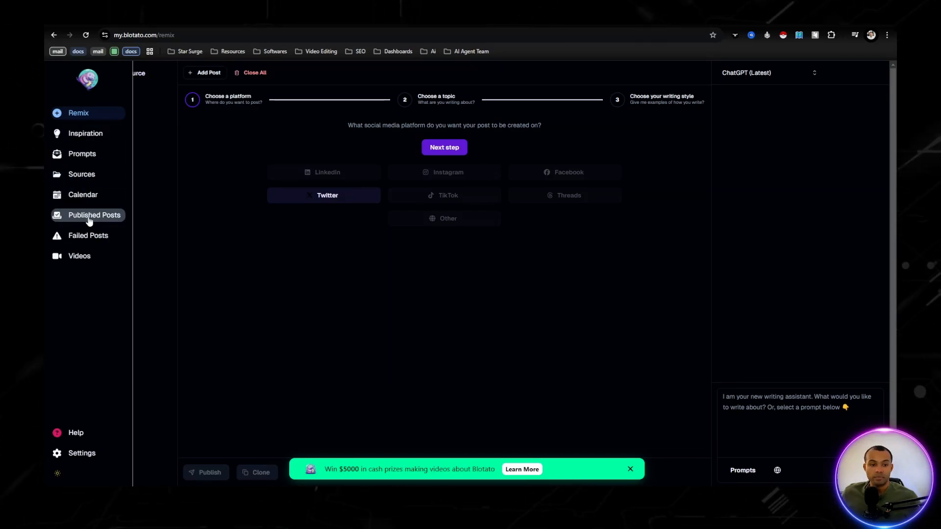
mouse_move(71, 275)
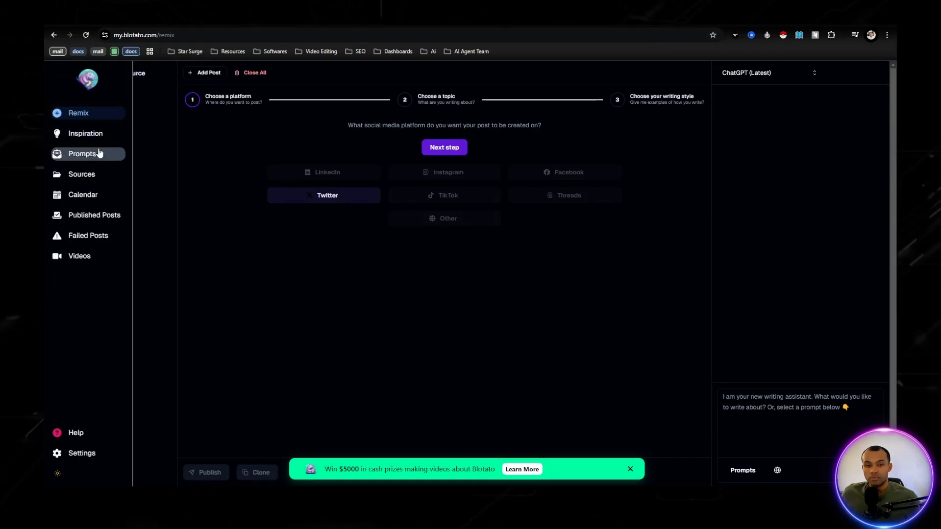
mouse_move(92, 147)
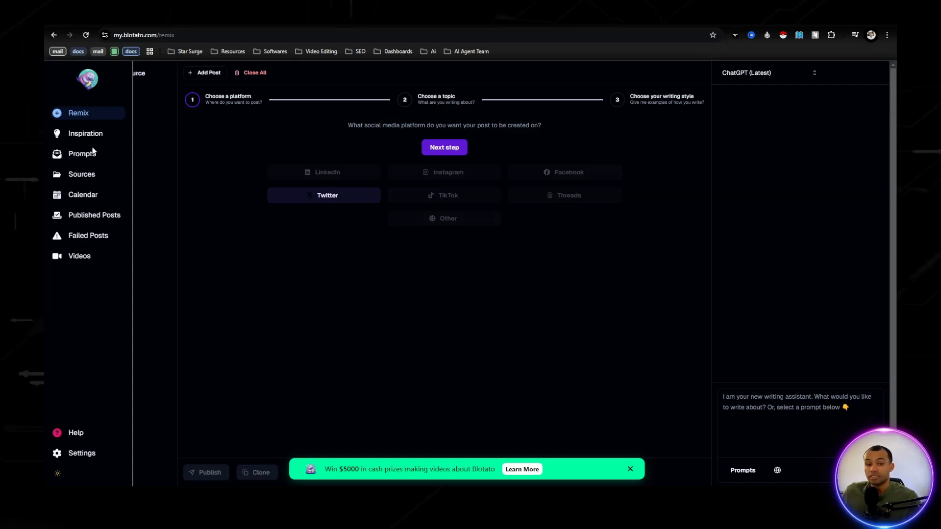
mouse_move(81, 153)
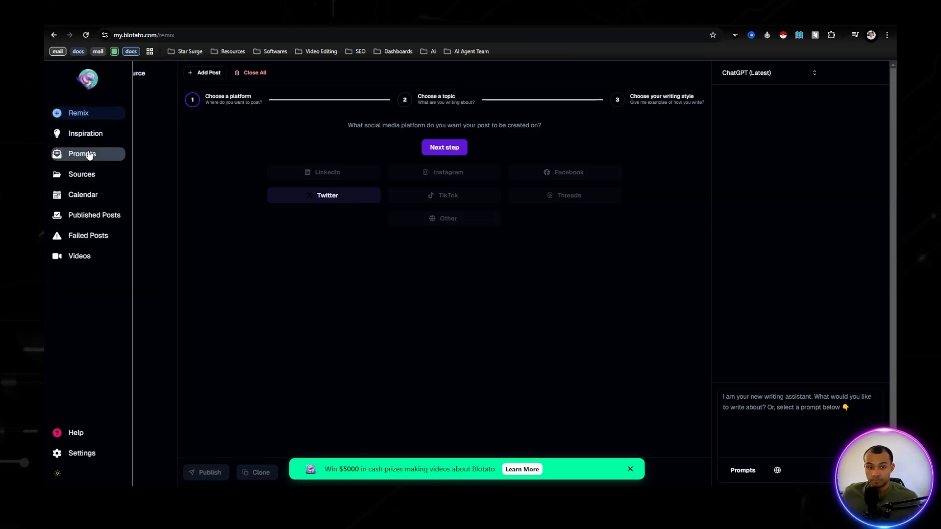
left_click(85, 133)
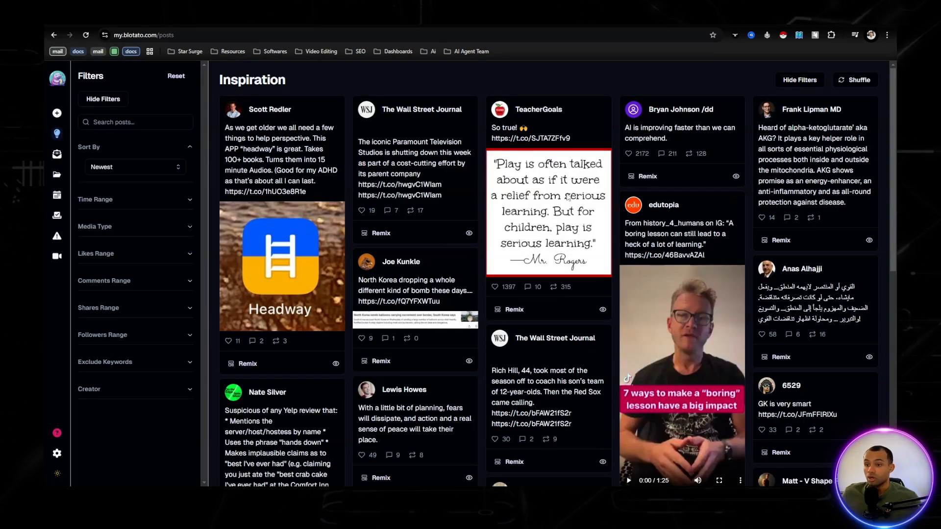
Scroll the posts feed, browse the saved prompts, then go to the Videos page
scroll("down", 3)
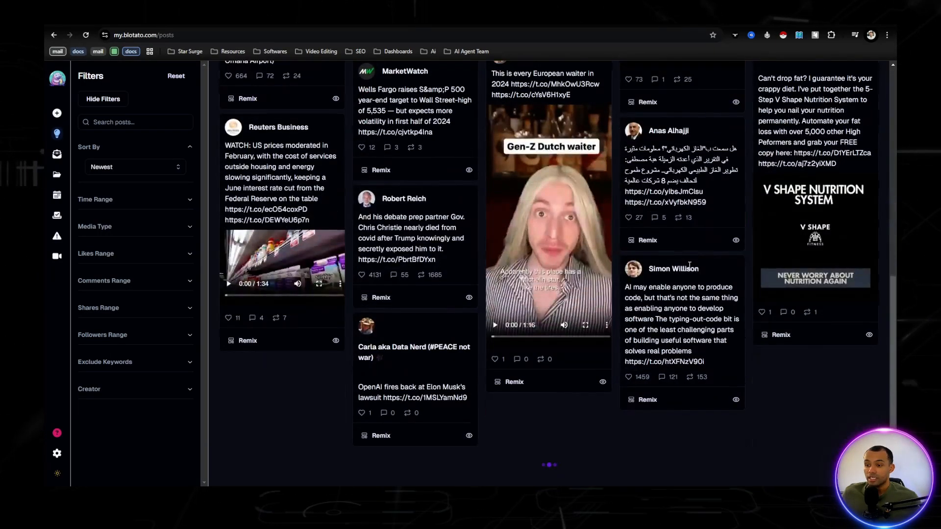
scroll("down", 3)
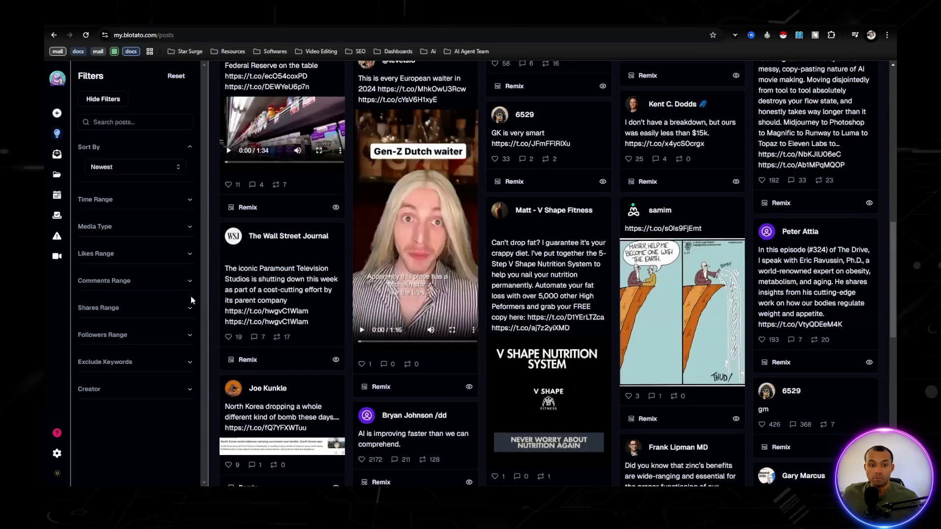
left_click(81, 153)
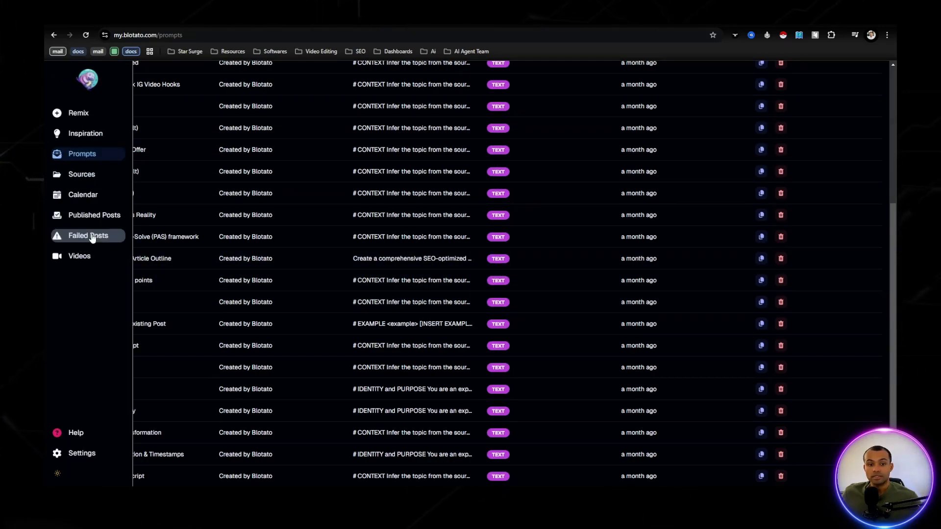
left_click(79, 255)
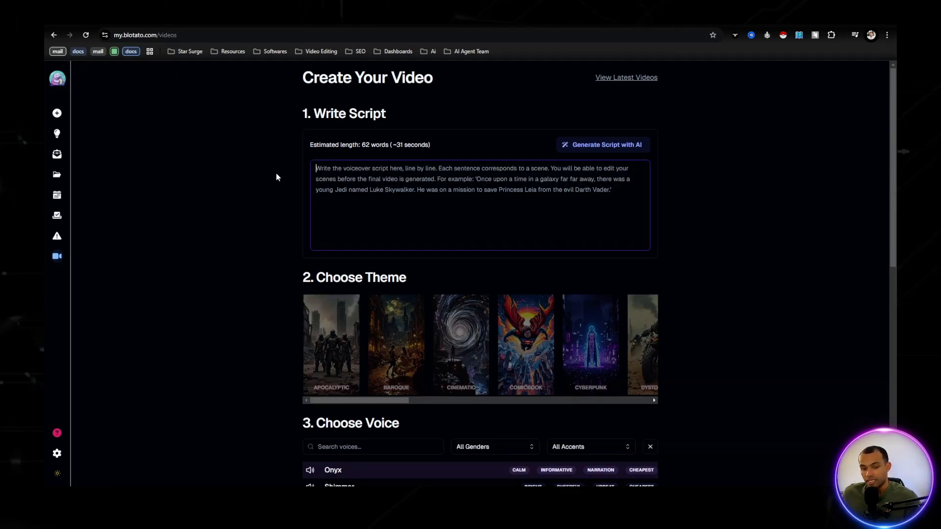
Select the script box and launch the 'Generate Script with AI' dialog
left_click(486, 204)
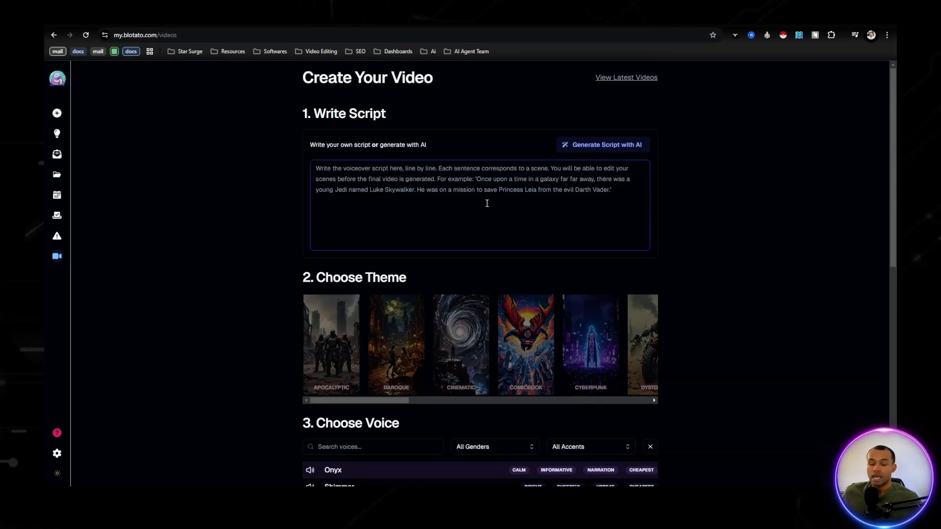
mouse_move(462, 200)
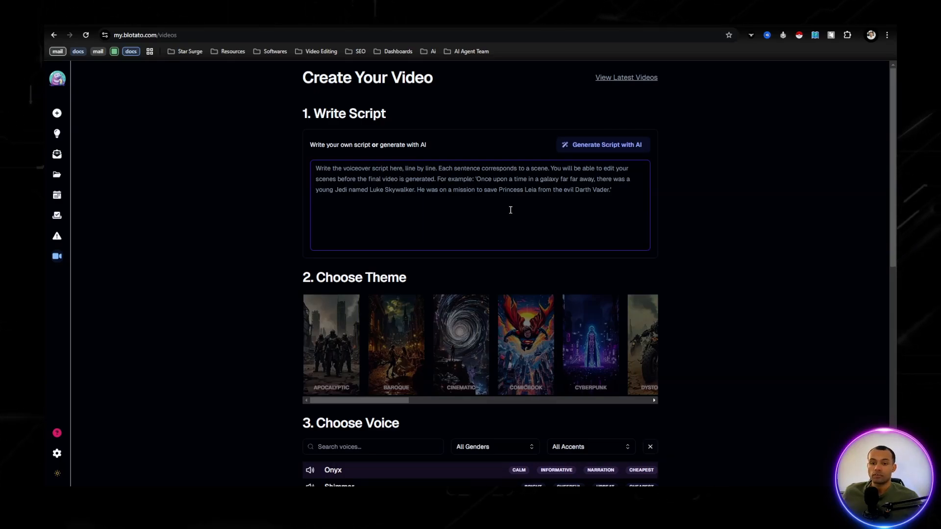
left_click(601, 144)
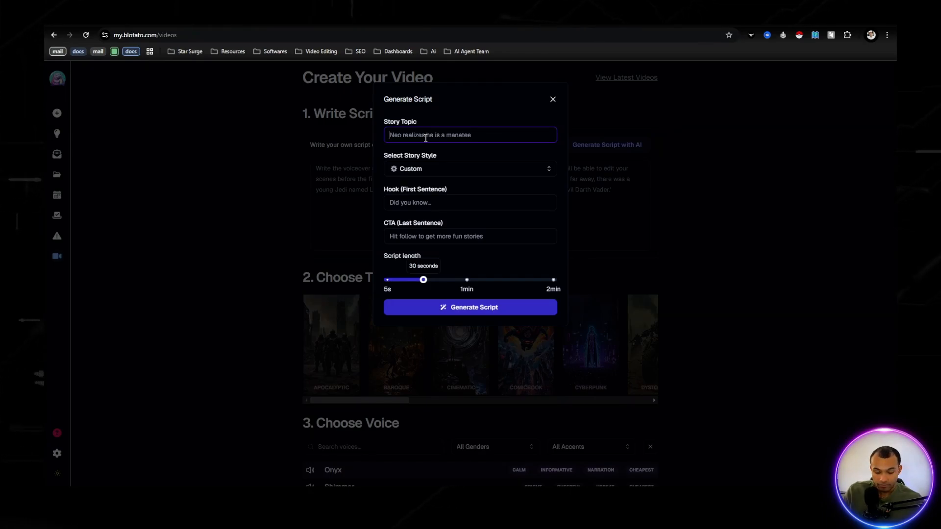
Enter 'kids story about racecars' as the story topic and browse the story styles
type("kids story about")
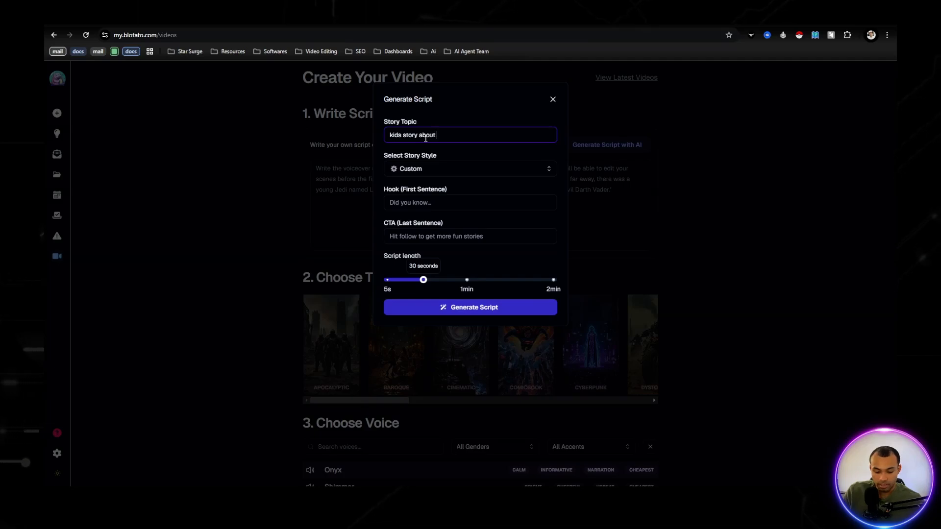
type("racecars")
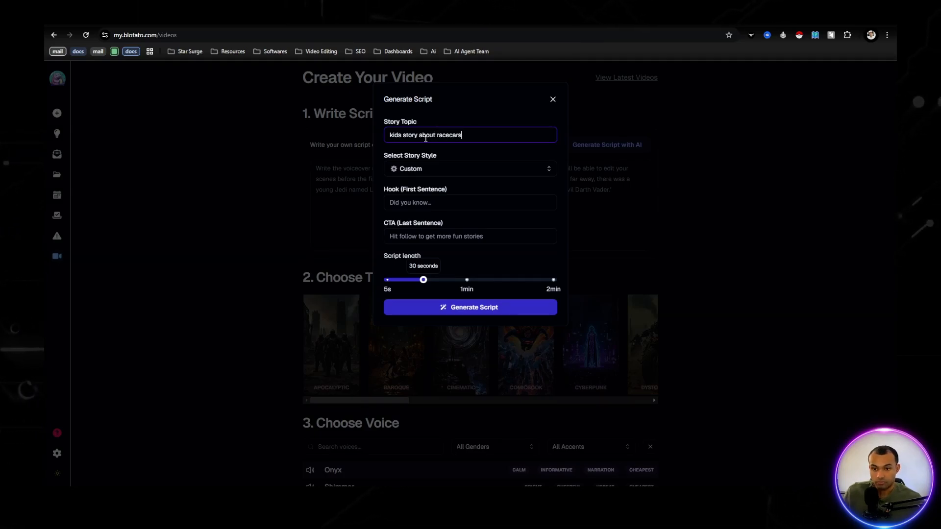
left_click(470, 169)
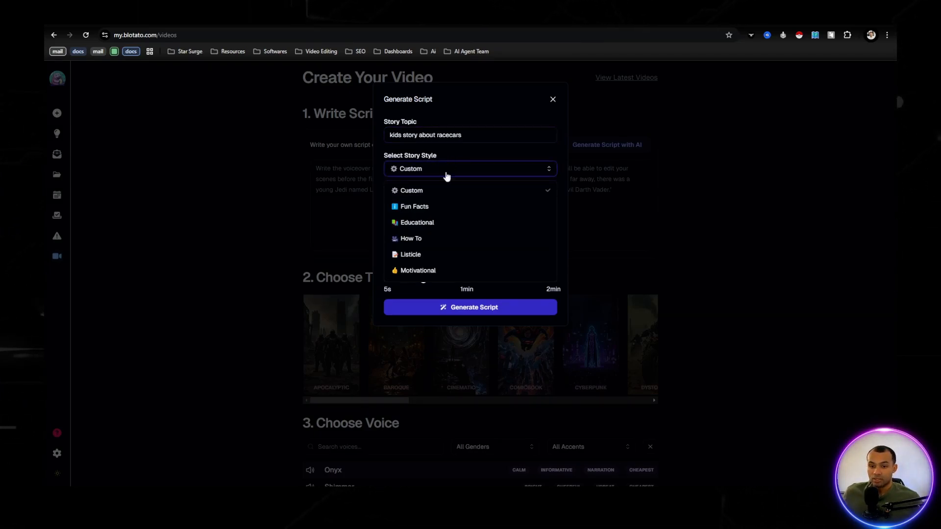
scroll("down", 3)
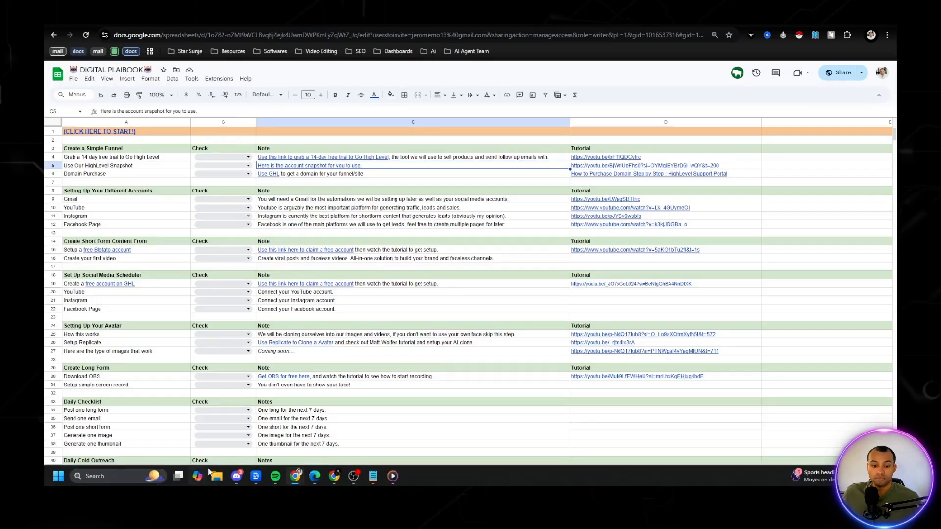
Choose the Fun Facts story style and generate the racecar script
left_click(198, 479)
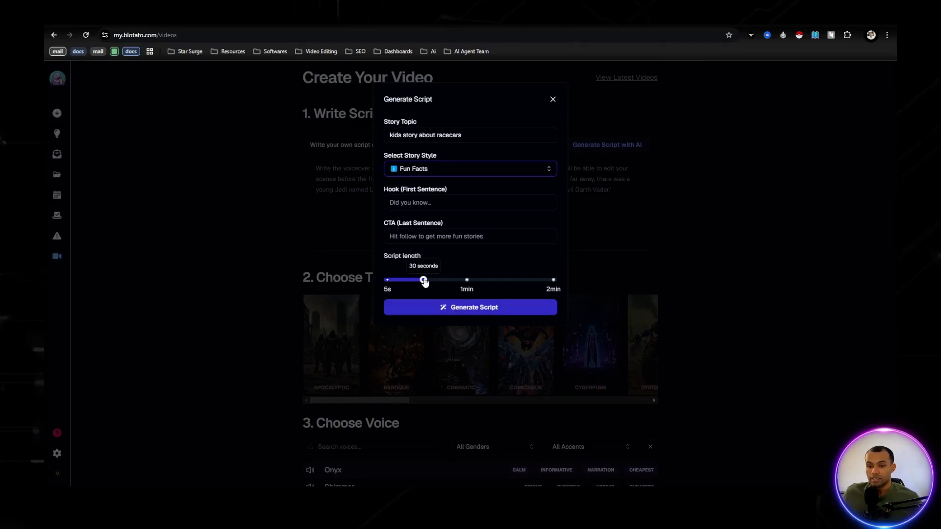
left_click(470, 306)
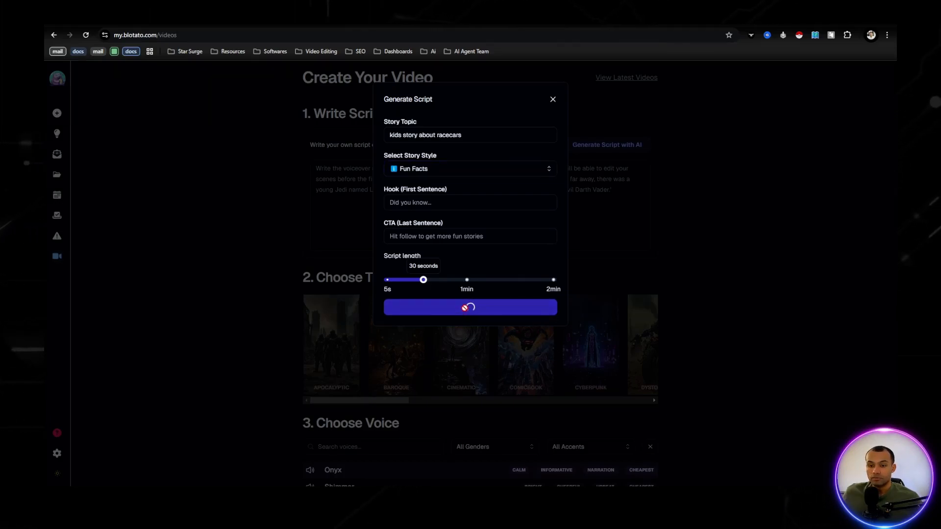
left_click(470, 307)
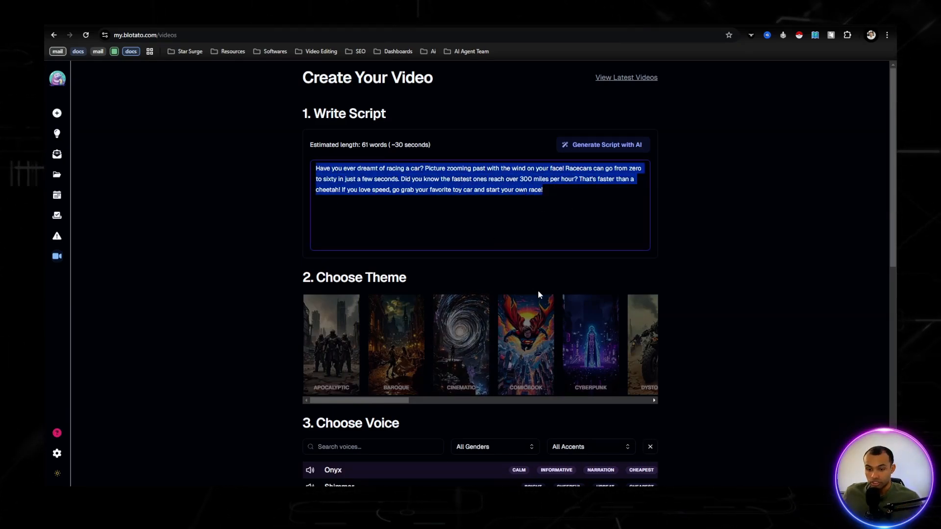
Pick Dystopian theme and Eric voice, disable the watermark, and generate the draft video
scroll("down", 3)
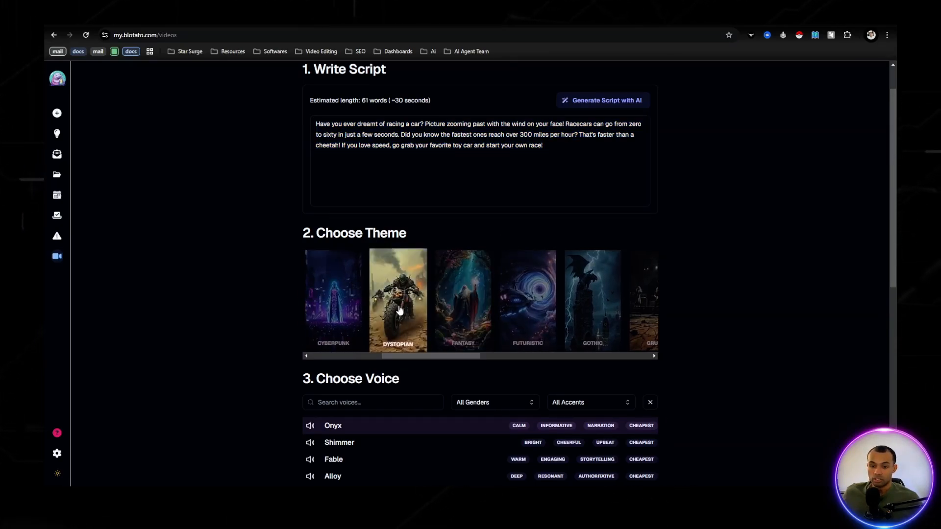
scroll("down", 3)
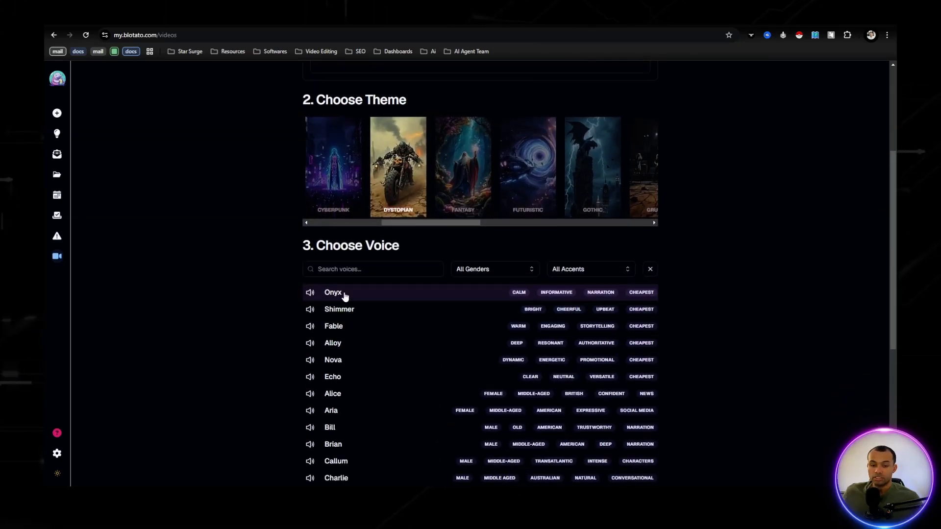
scroll("down", 3)
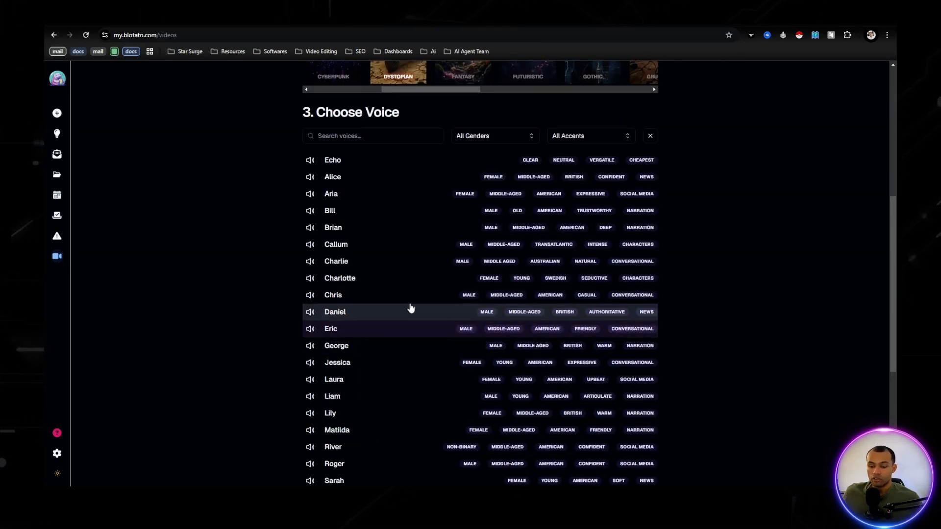
scroll("down", 3)
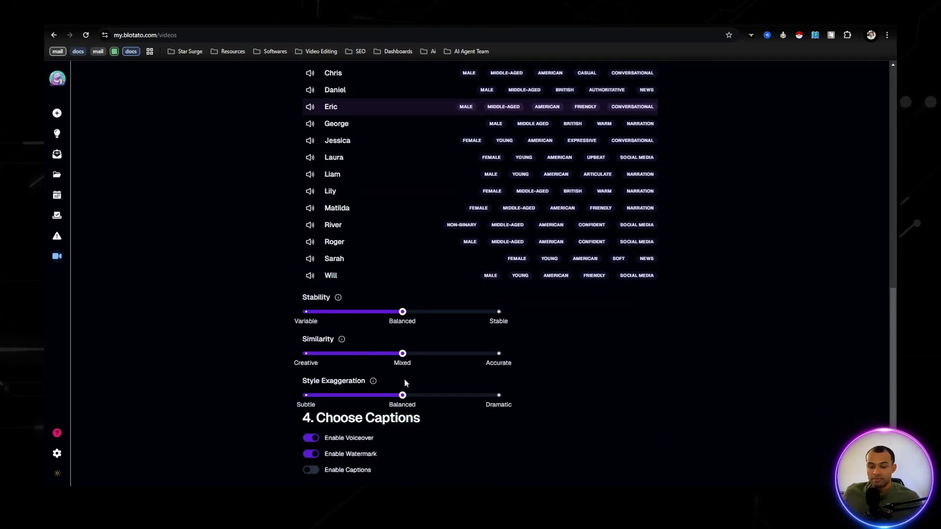
mouse_move(425, 373)
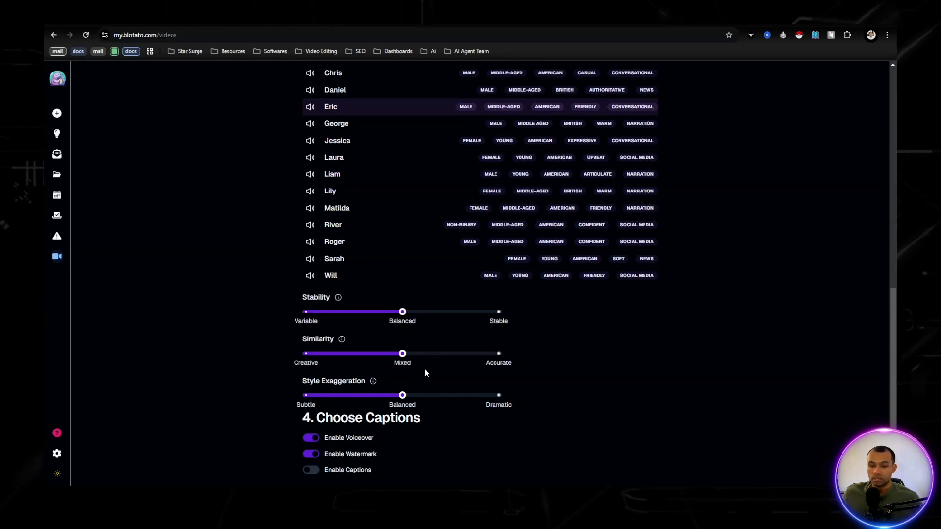
mouse_move(409, 385)
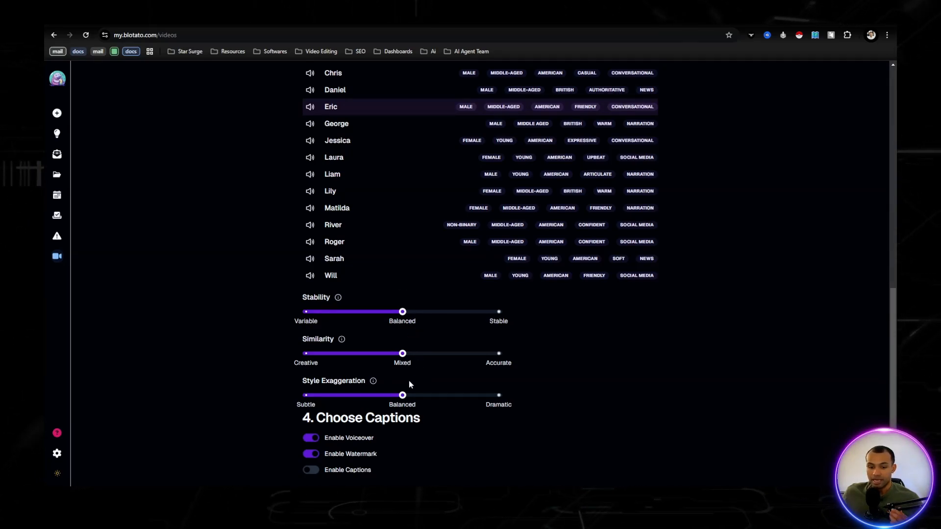
scroll("down", 3)
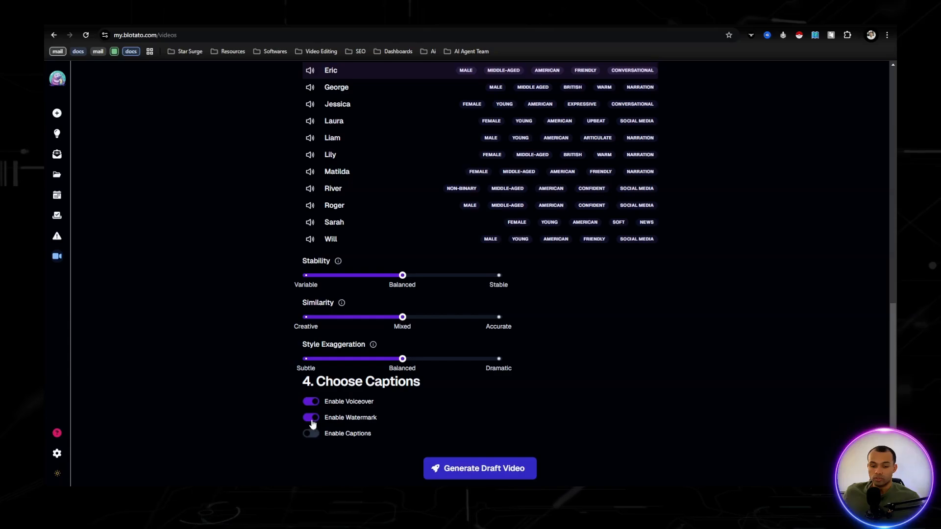
left_click(311, 433)
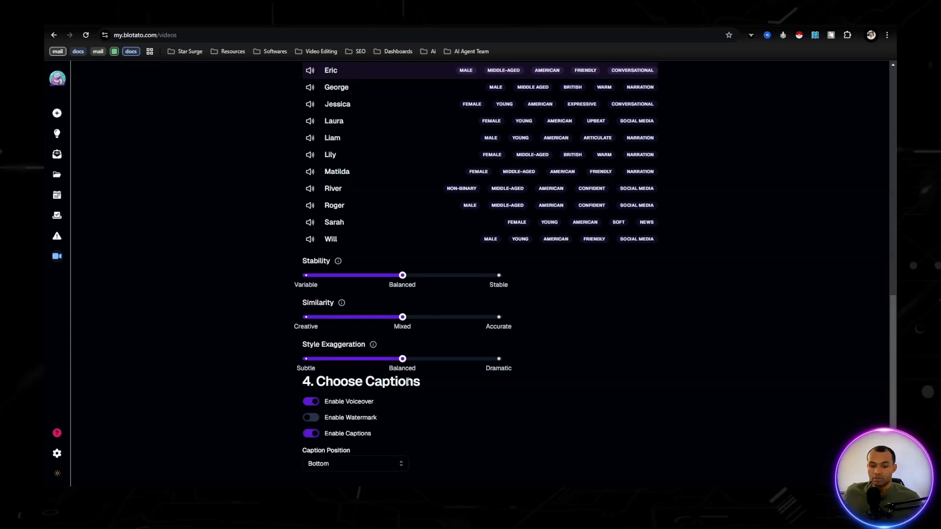
scroll("down", 3)
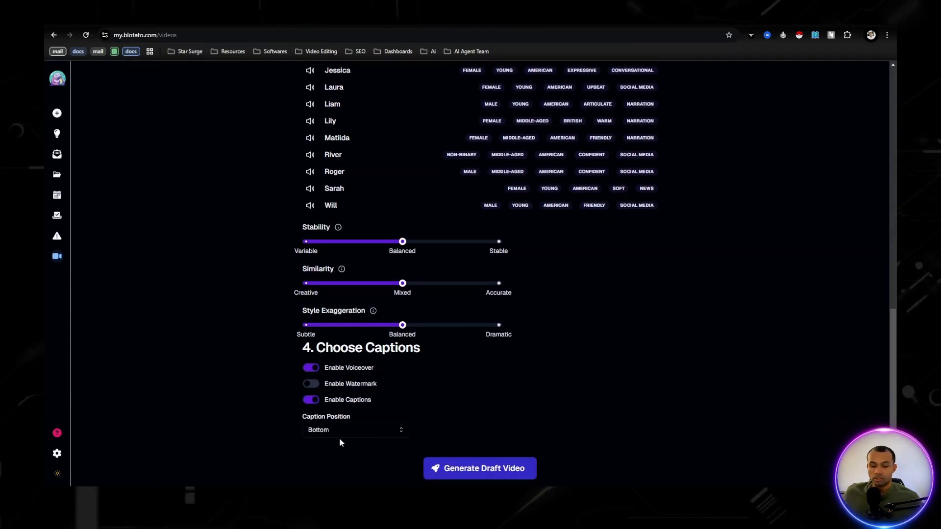
mouse_move(479, 469)
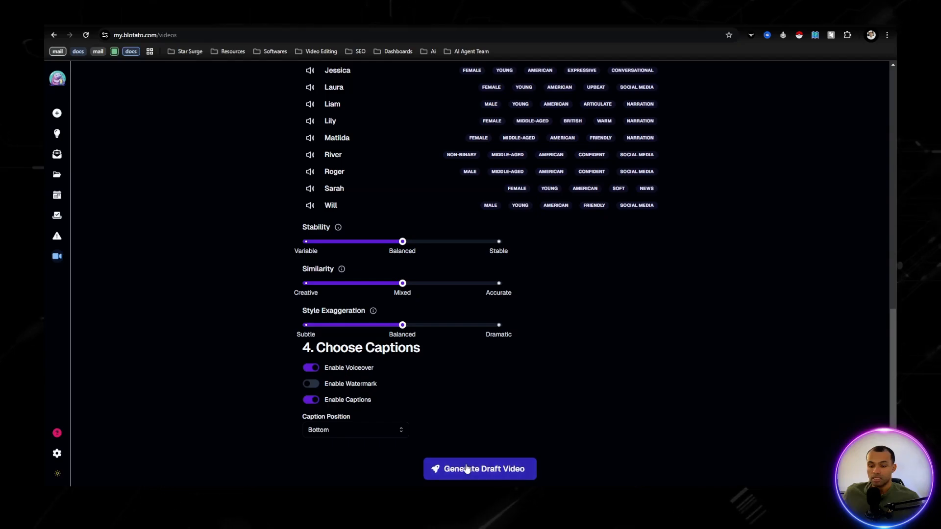
left_click(478, 469)
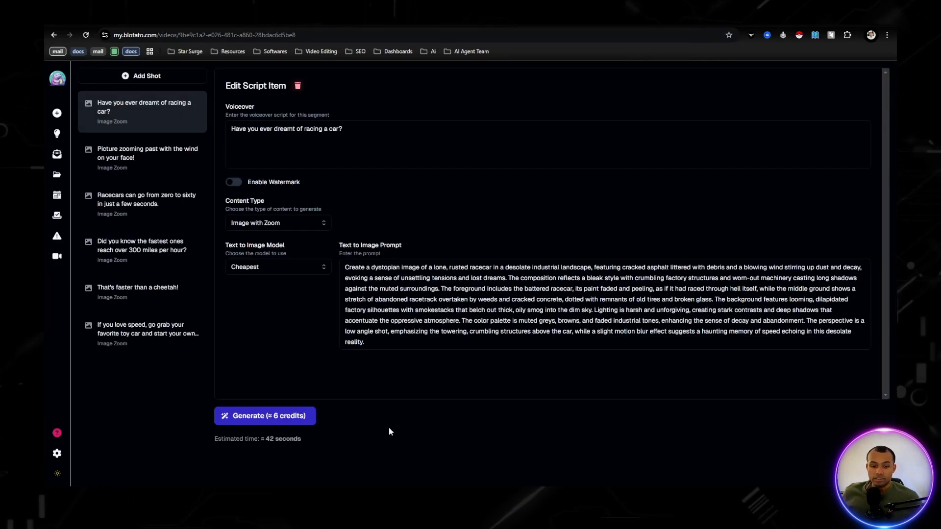
mouse_move(125, 423)
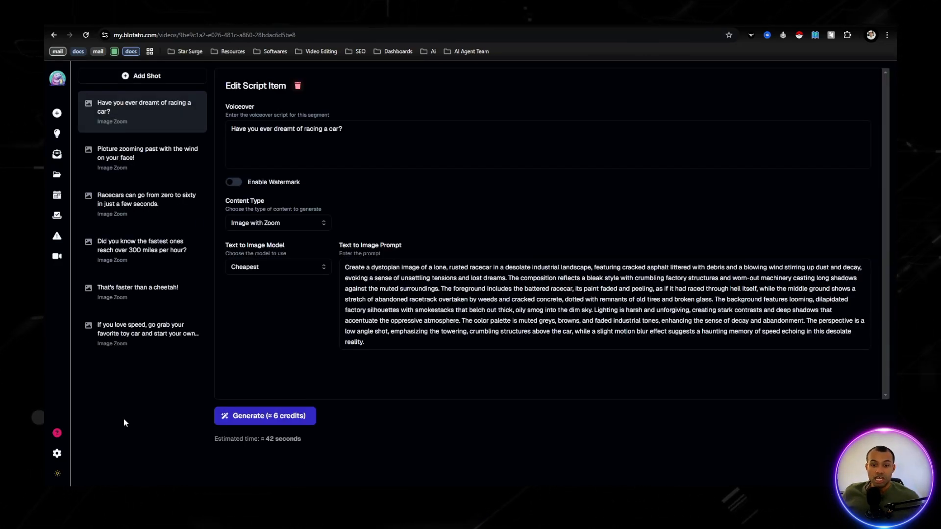
mouse_move(170, 273)
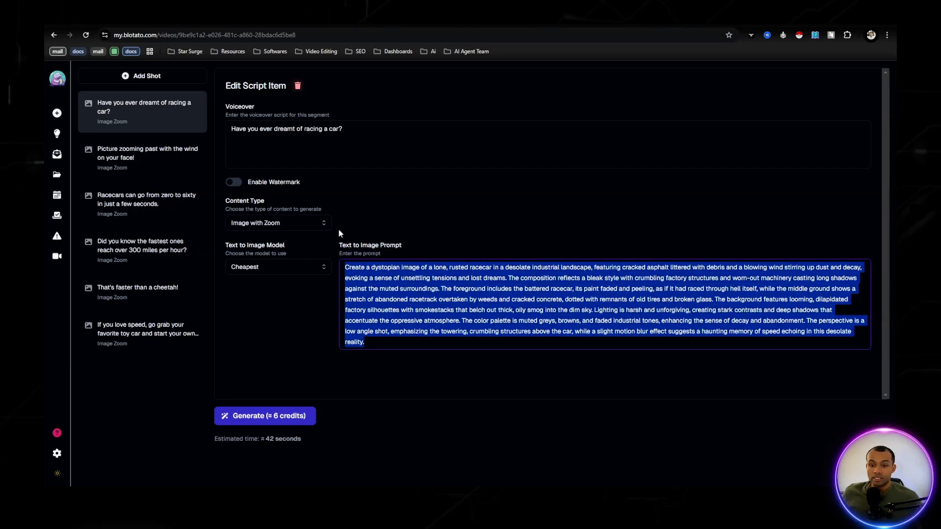
left_click(368, 349)
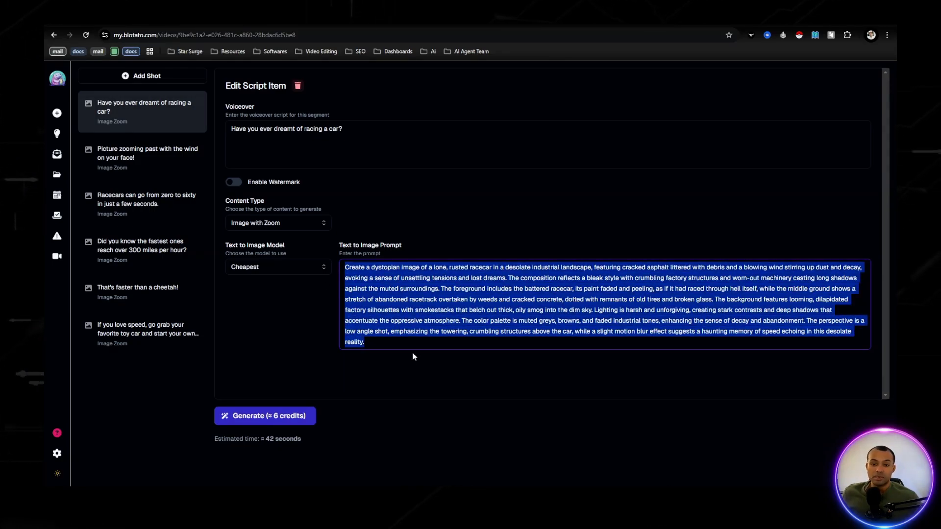
mouse_move(296, 313)
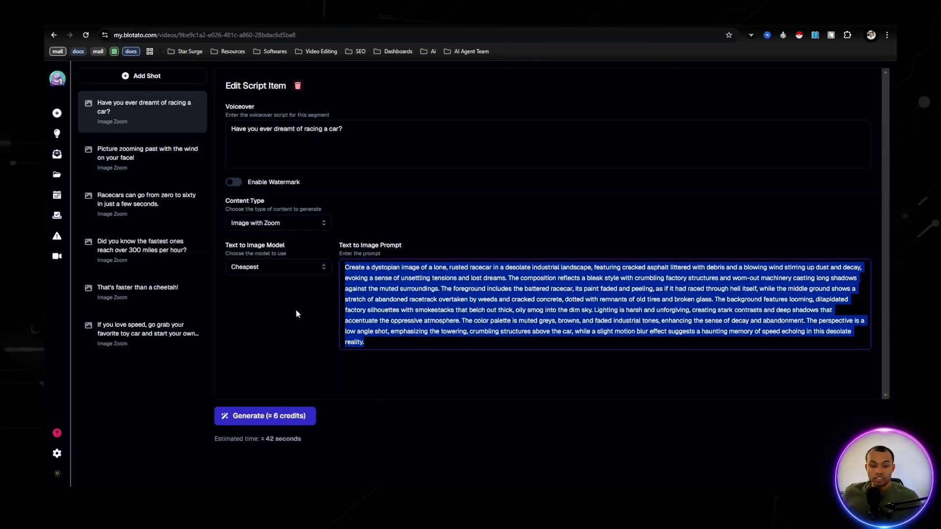
mouse_move(294, 252)
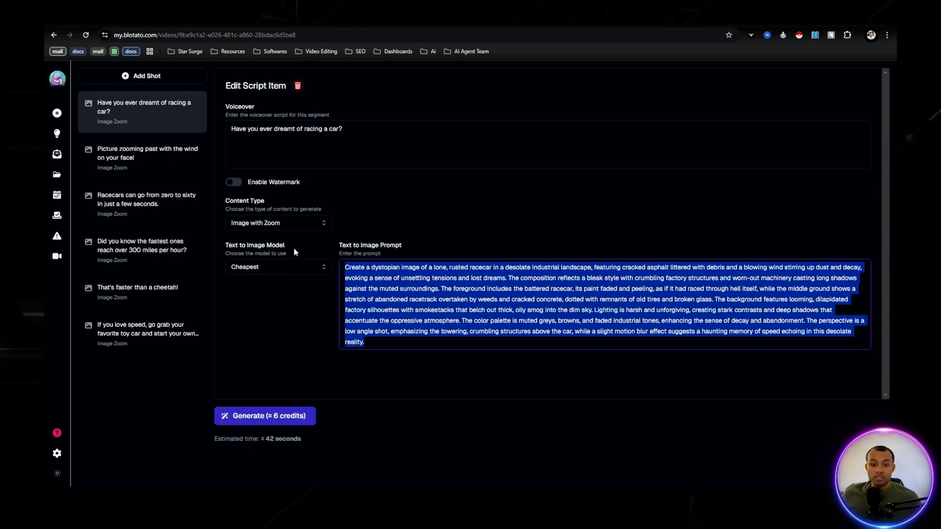
left_click(278, 223)
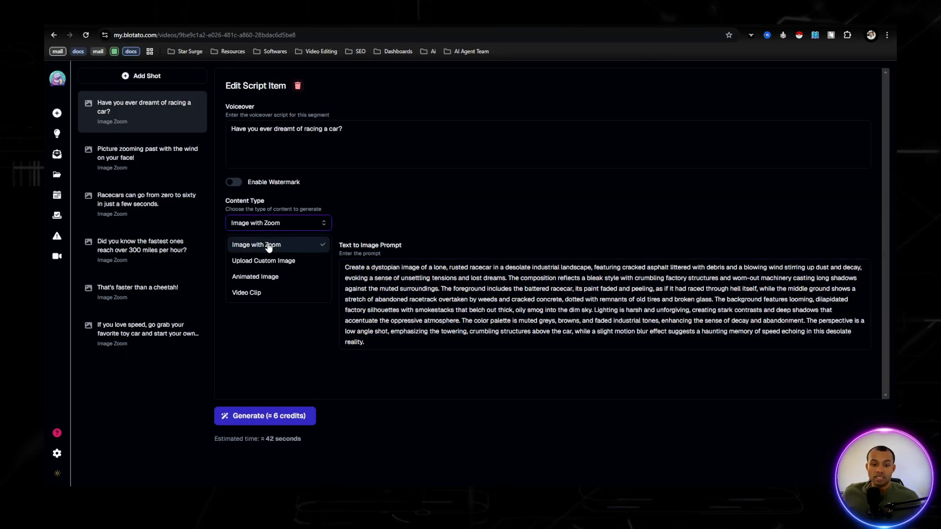
mouse_move(264, 277)
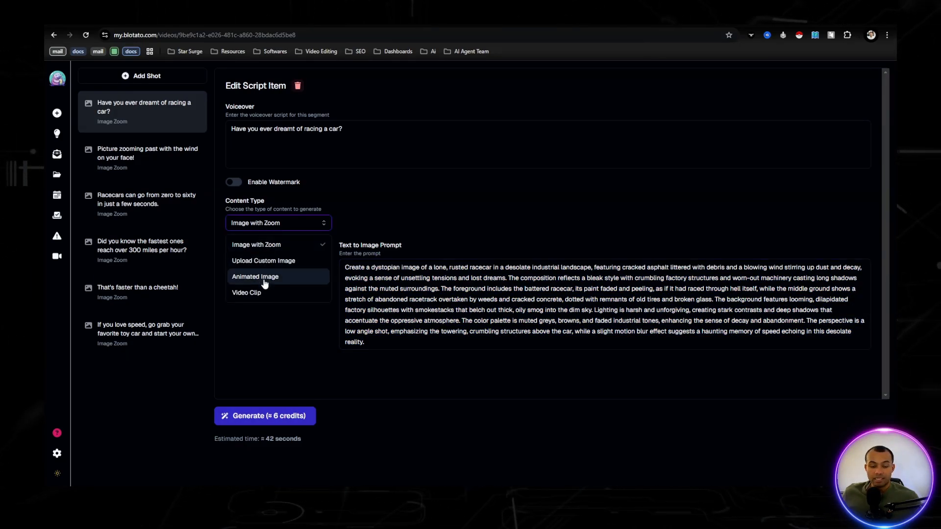
mouse_move(262, 299)
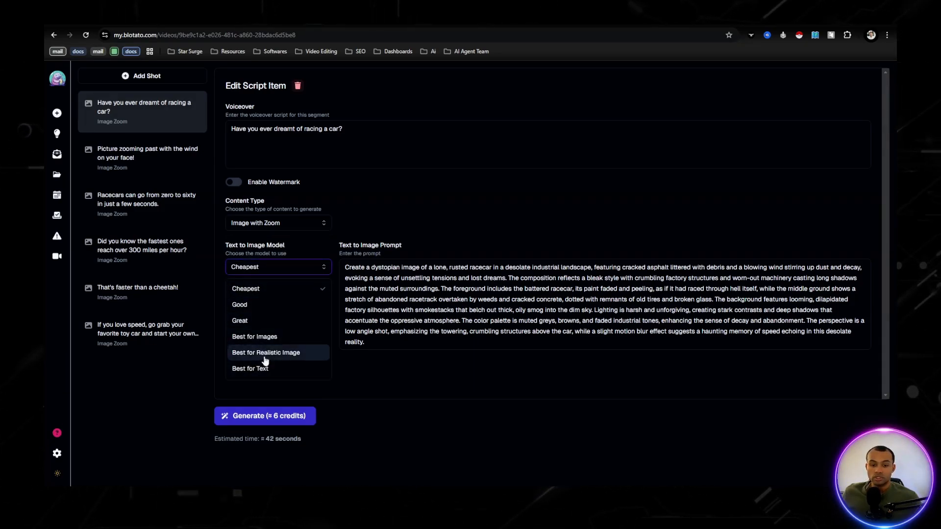
left_click(245, 289)
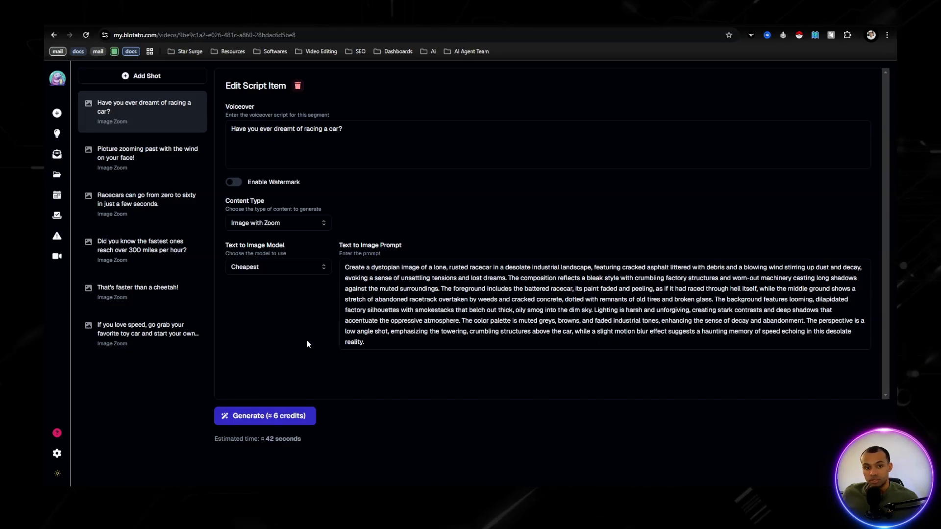
mouse_move(310, 333)
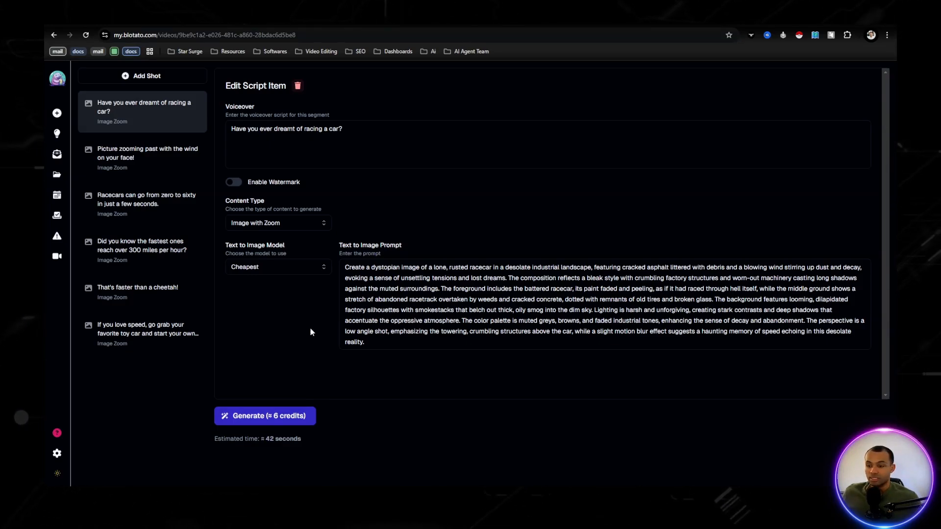
left_click(265, 415)
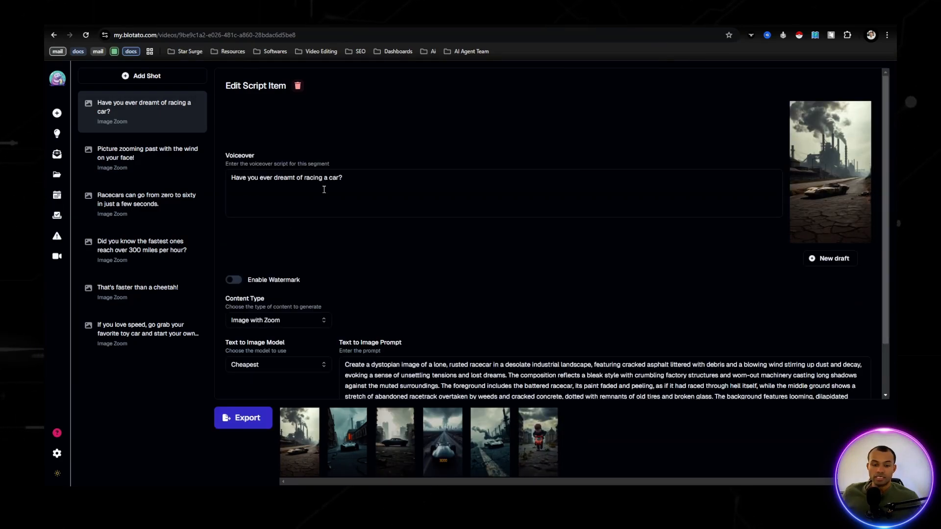
Export the racecar short as a 16-second captioned video
left_click(243, 418)
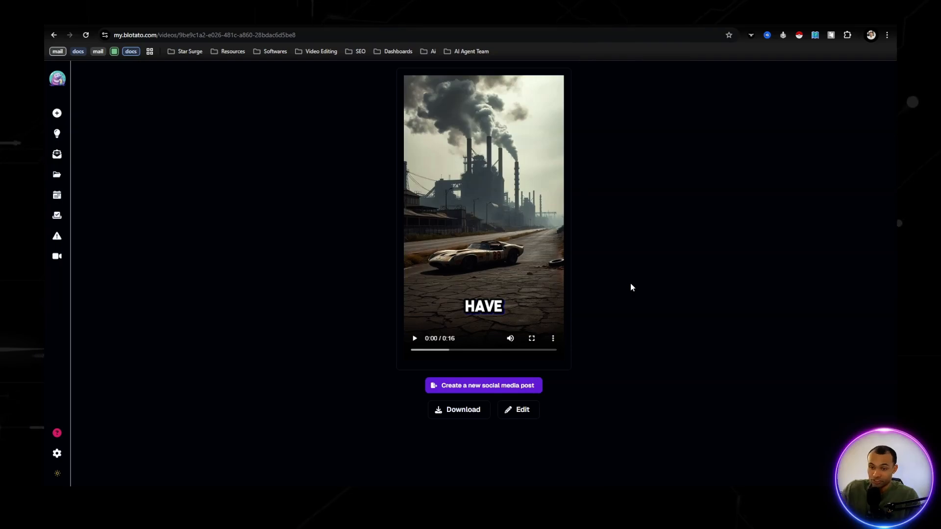
mouse_move(555, 304)
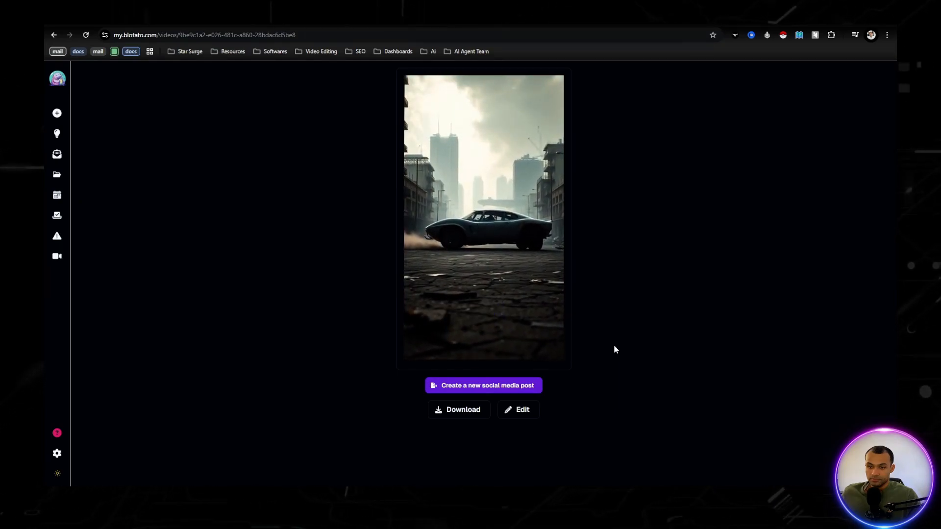
Export the 16-second racecar video, play it through, and start a new social post from it
left_click(483, 216)
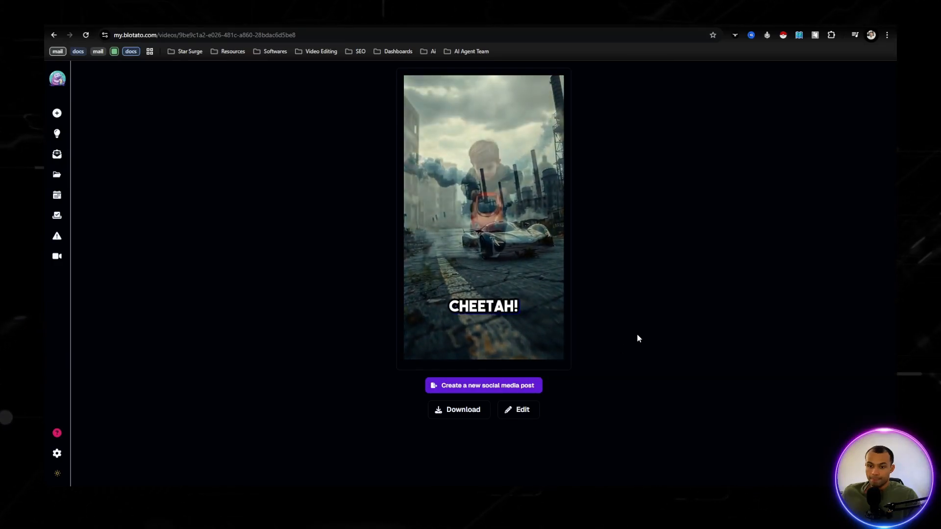
left_click(483, 216)
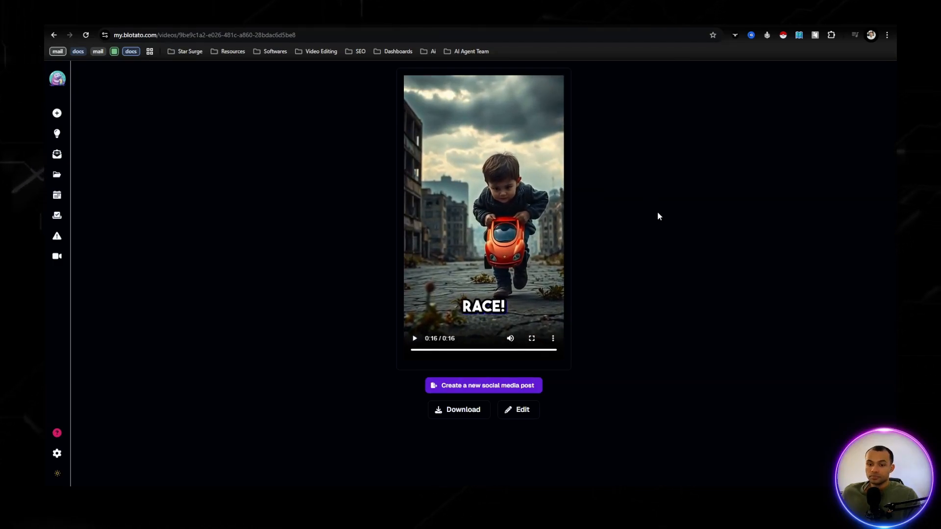
mouse_move(731, 283)
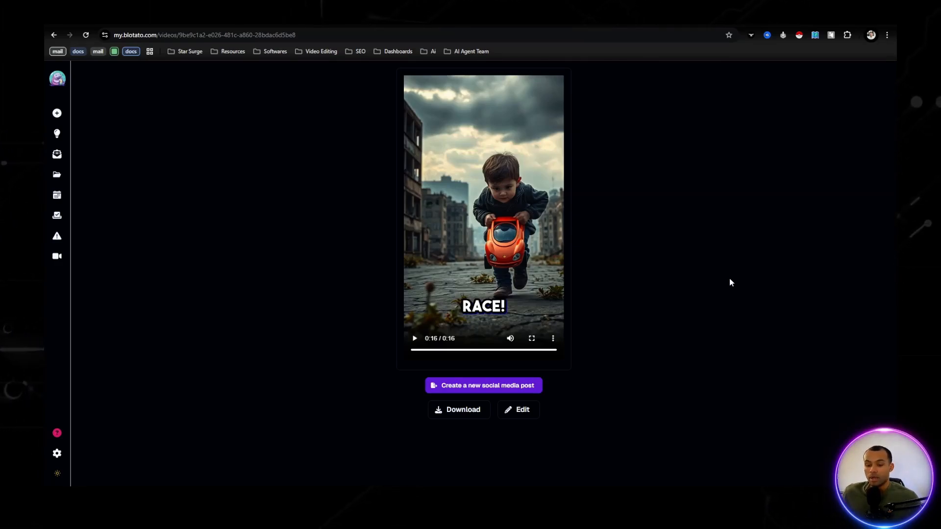
left_click(482, 385)
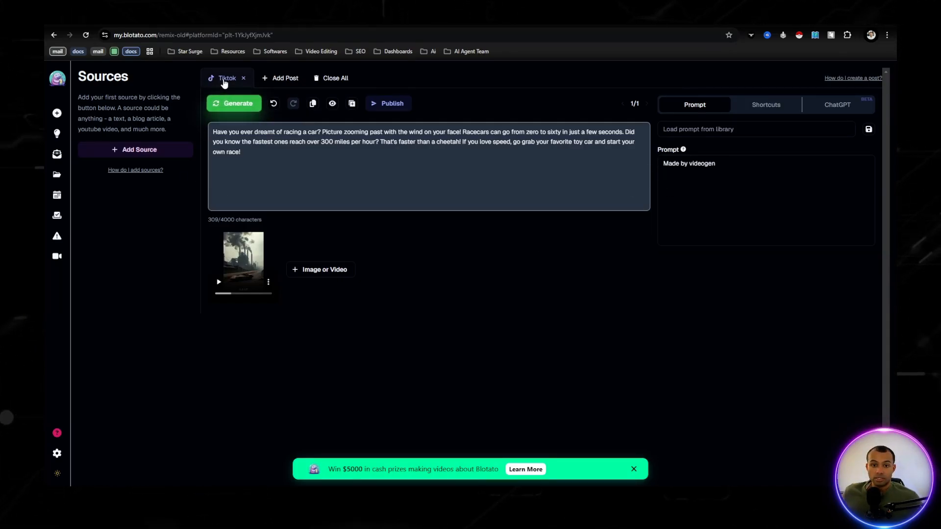
Create the TikTok racecar post with the full script and bring up its ChatGPT assistant panel
left_click(280, 78)
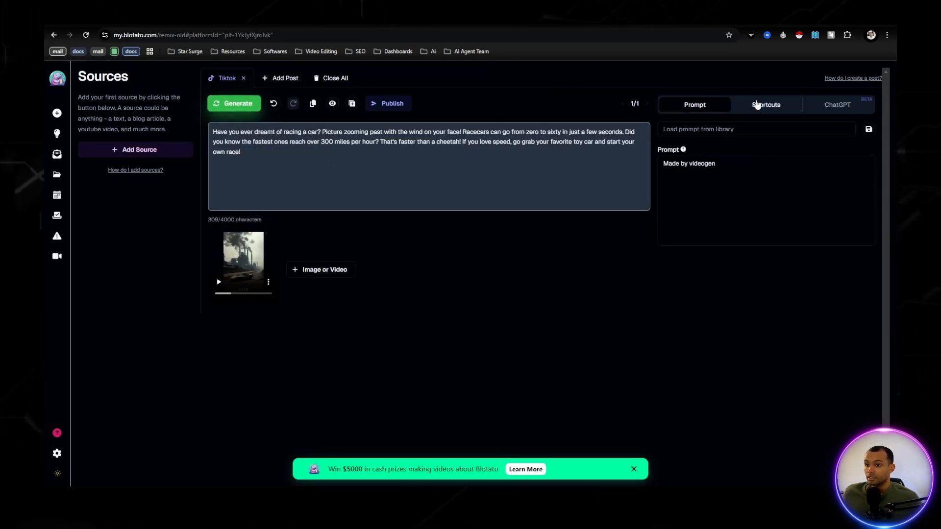
left_click(837, 105)
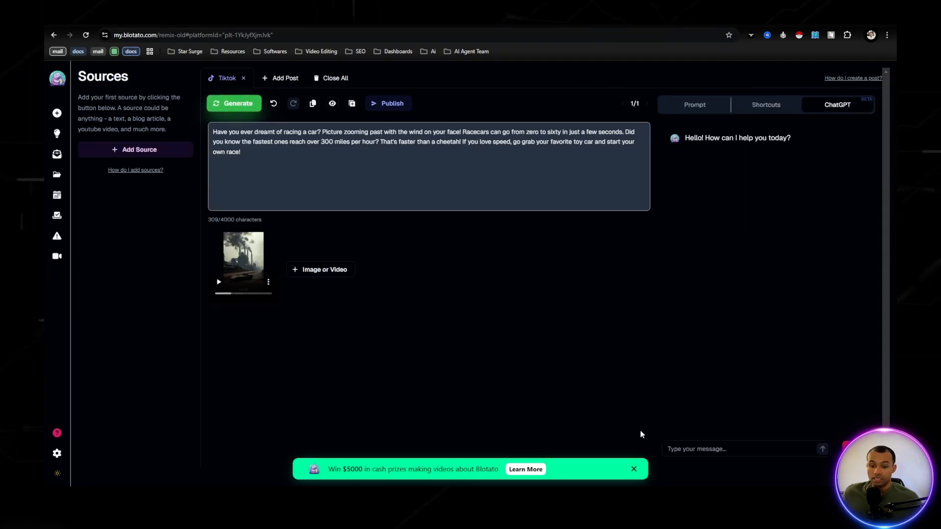
mouse_move(381, 370)
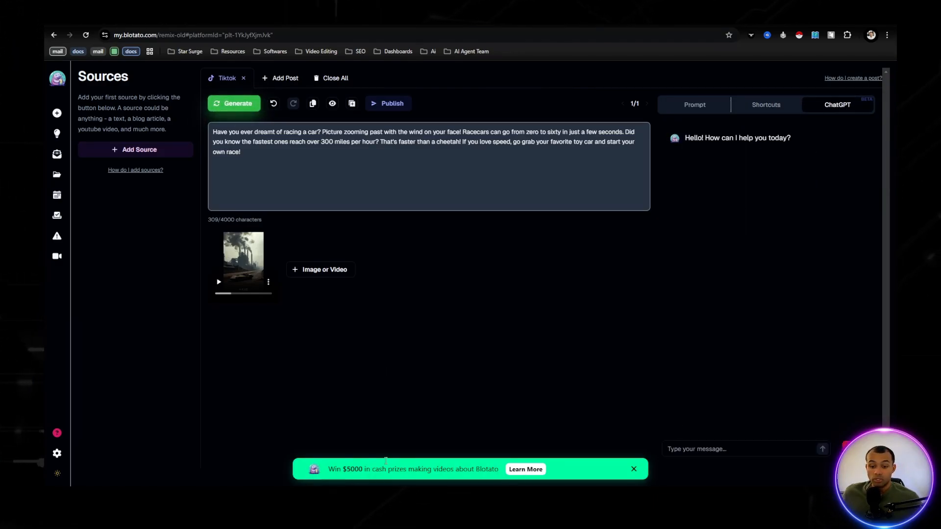
mouse_move(420, 431)
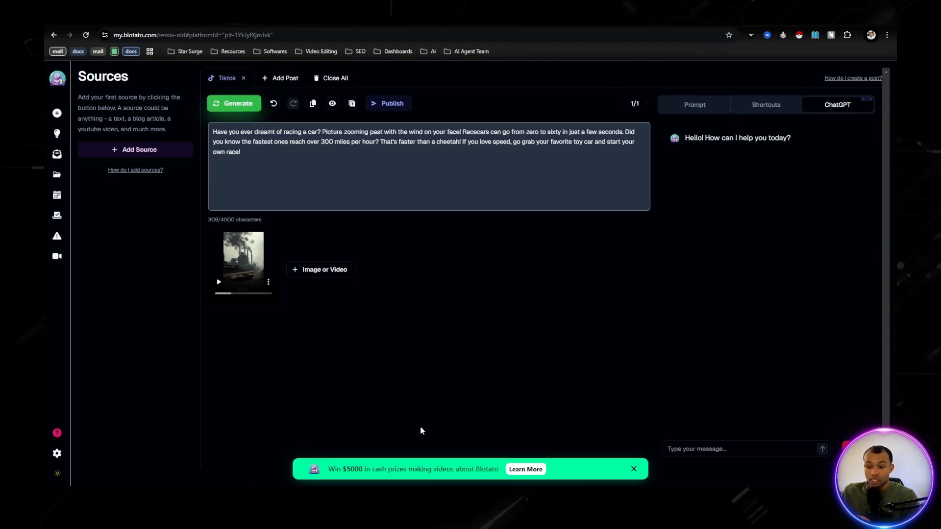
left_click(524, 469)
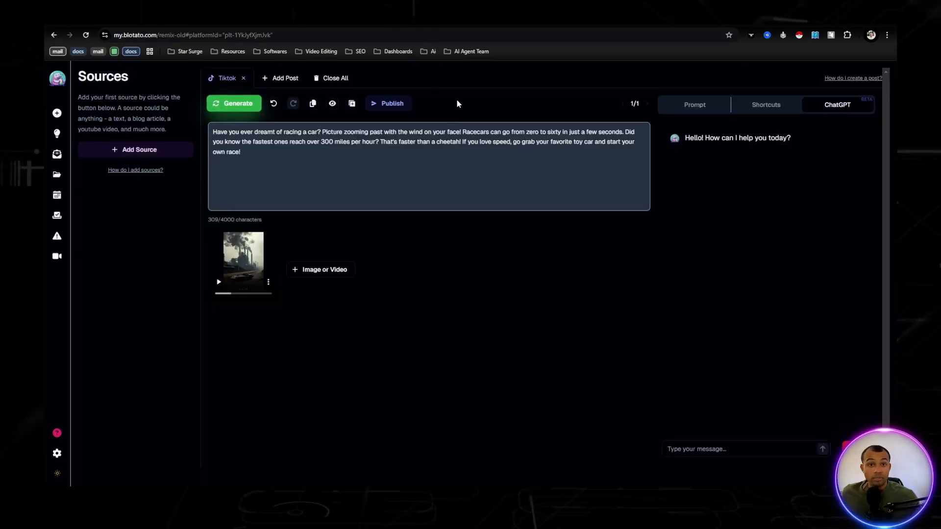
mouse_move(429, 295)
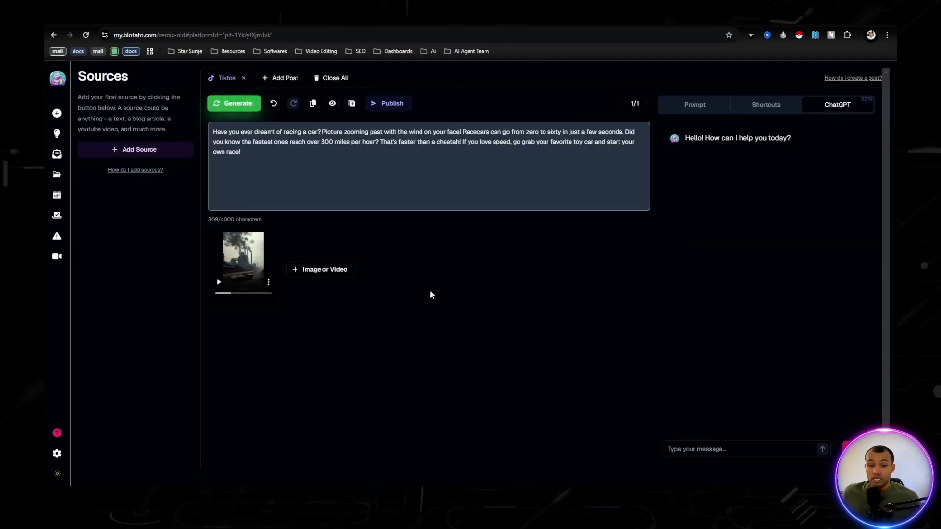
mouse_move(447, 316)
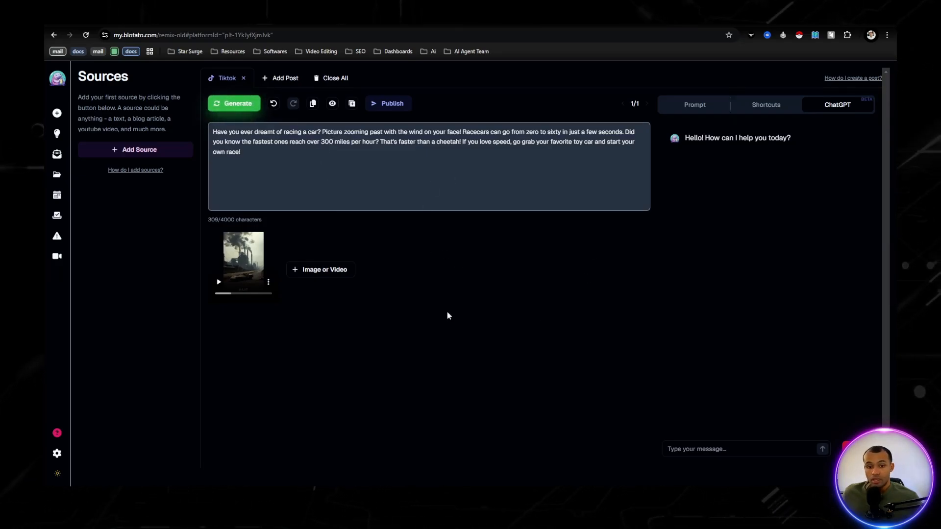
mouse_move(384, 226)
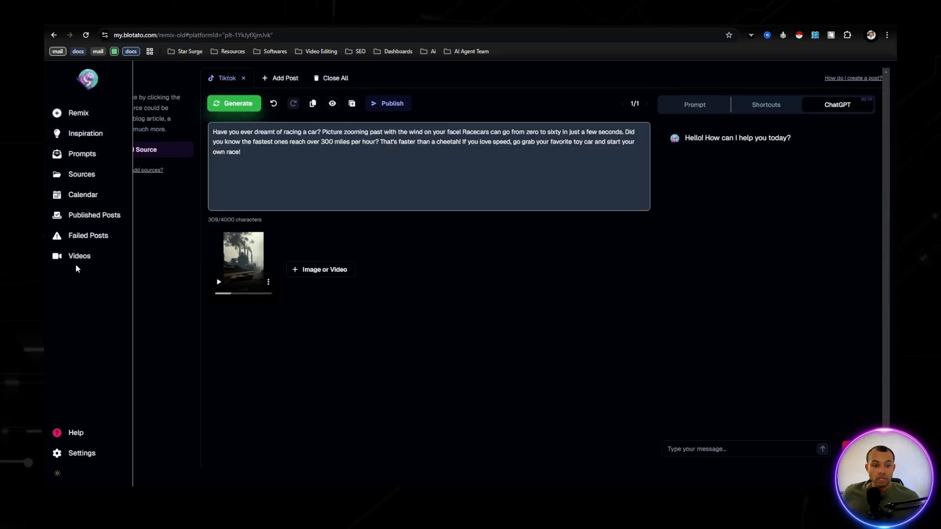
Return to the Videos page where the racecar script is still filled in
left_click(79, 256)
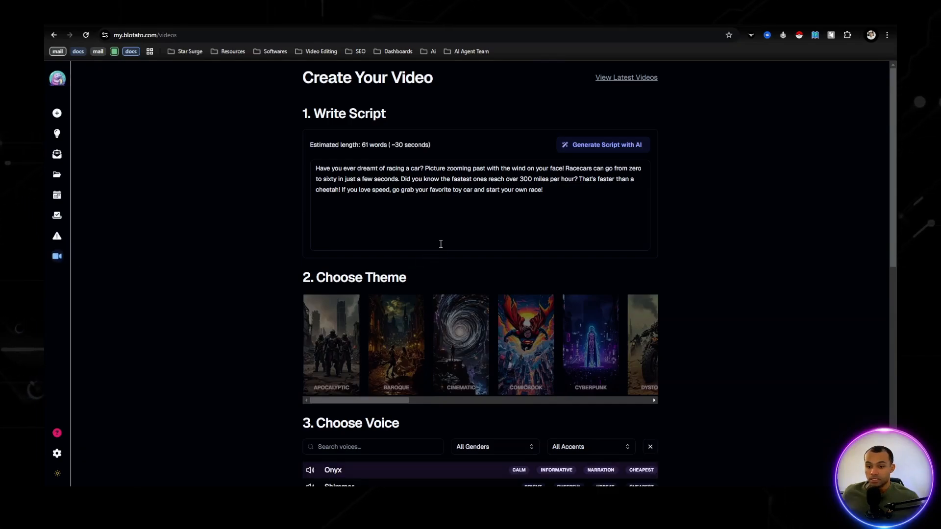
mouse_move(749, 217)
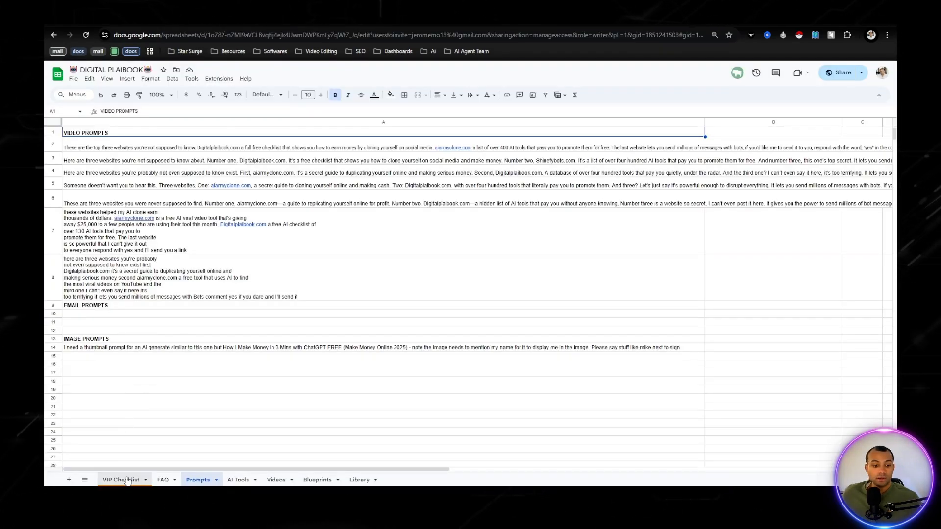
Switch the DIGITAL PLAIBOOK spreadsheet to its VIP Checklist sheet
left_click(121, 479)
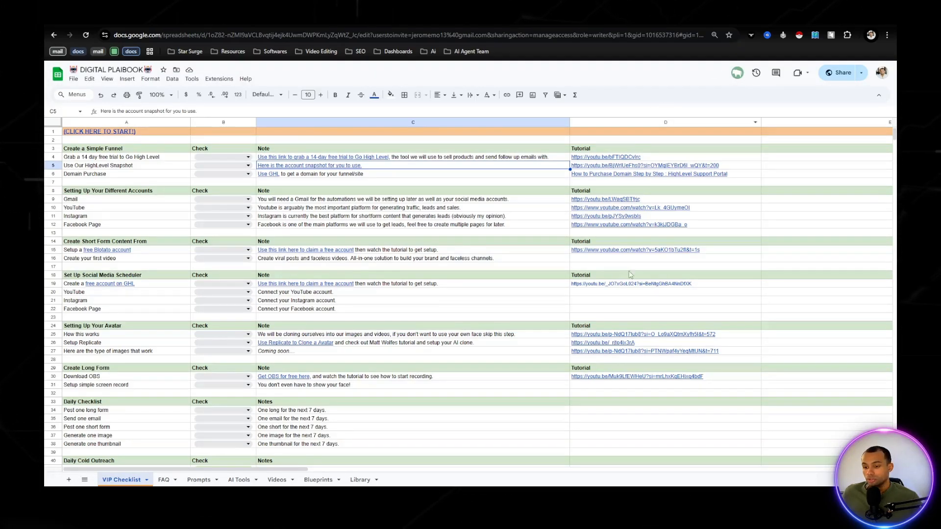
mouse_move(504, 168)
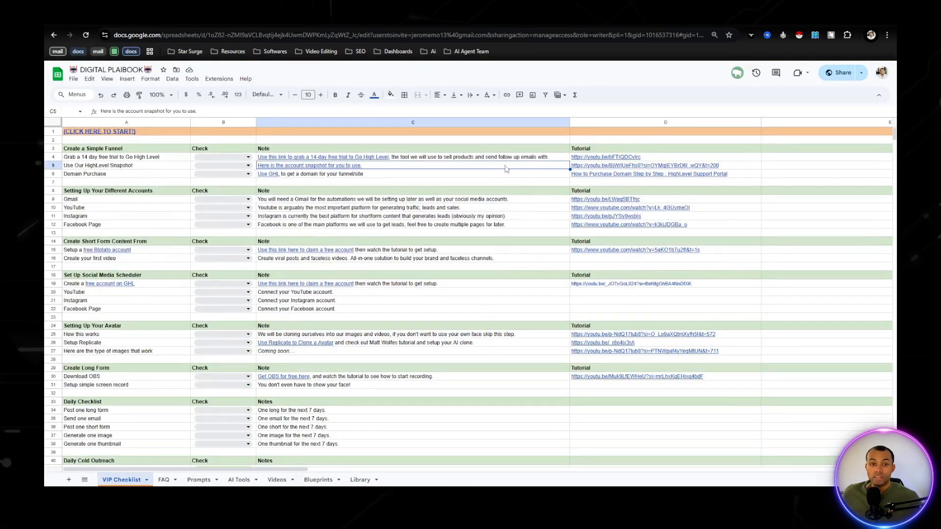
mouse_move(506, 169)
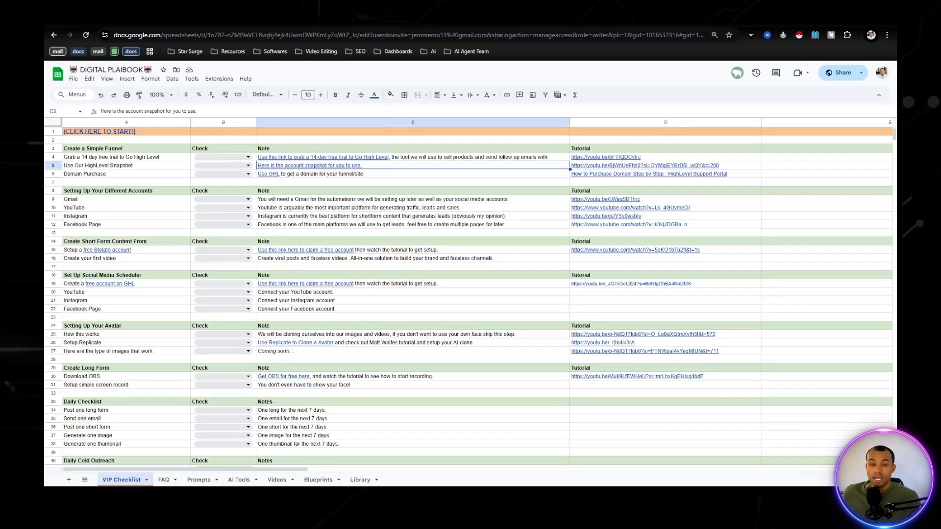